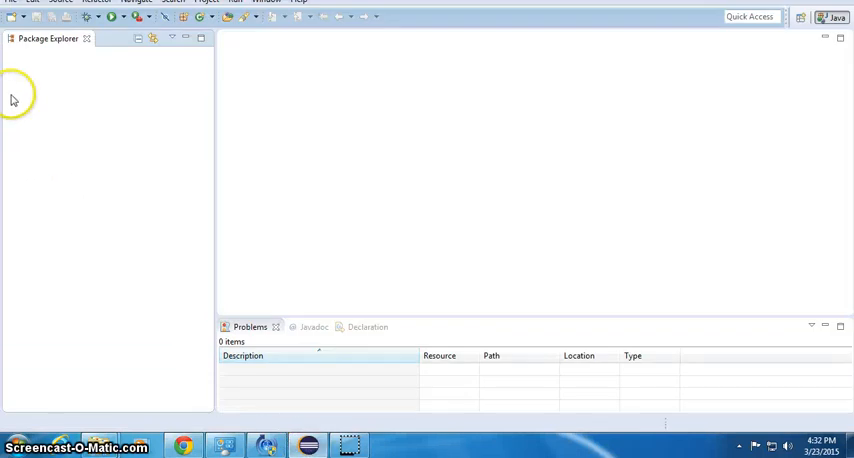
# Step: Bring up the Windows Start menu over the empty Eclipse workspace
pyautogui.click(8, 4)
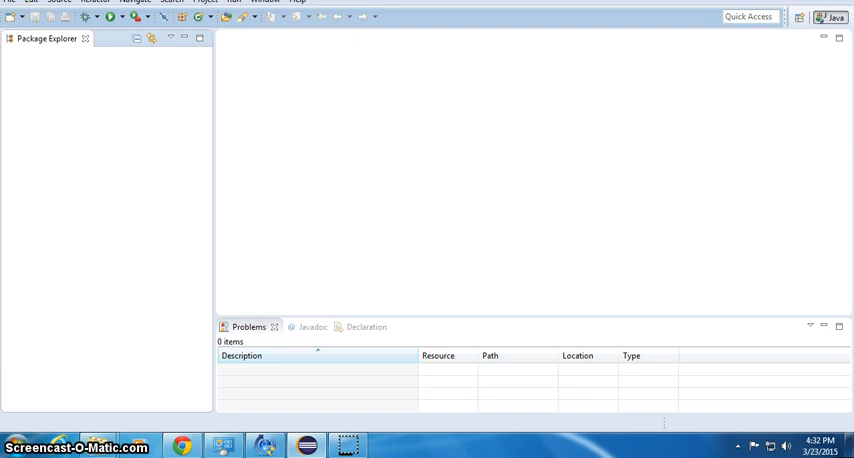
pyautogui.click(8, 444)
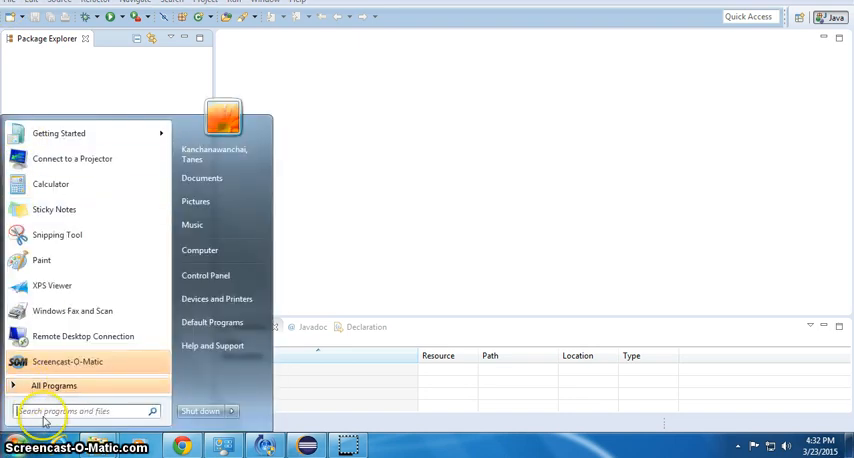
# Step: Search the Start menu for 'note' to list Notepad under Programs
pyautogui.click(80, 412)
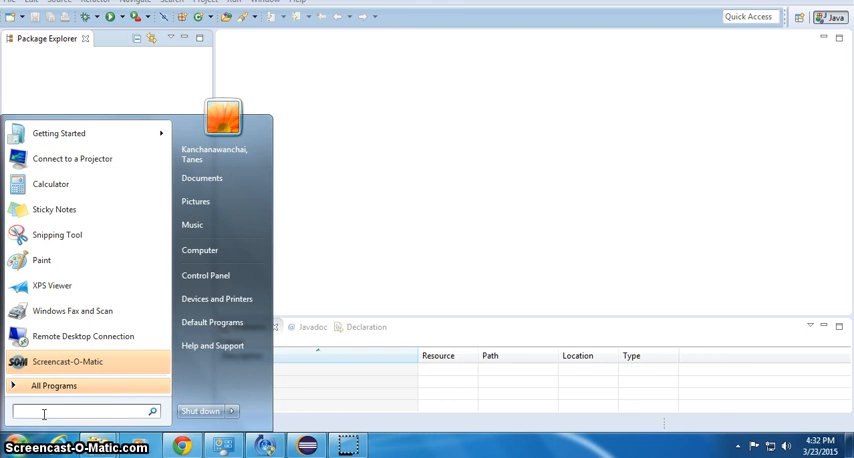
pyautogui.write('swi')
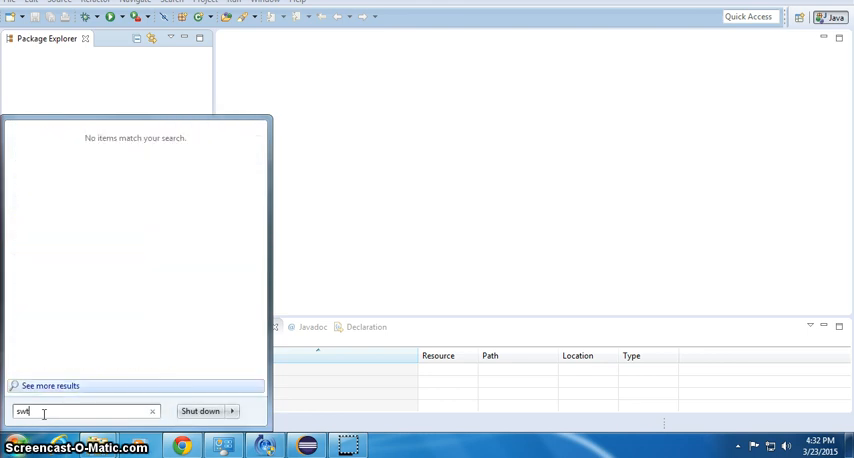
pyautogui.write('notepad')
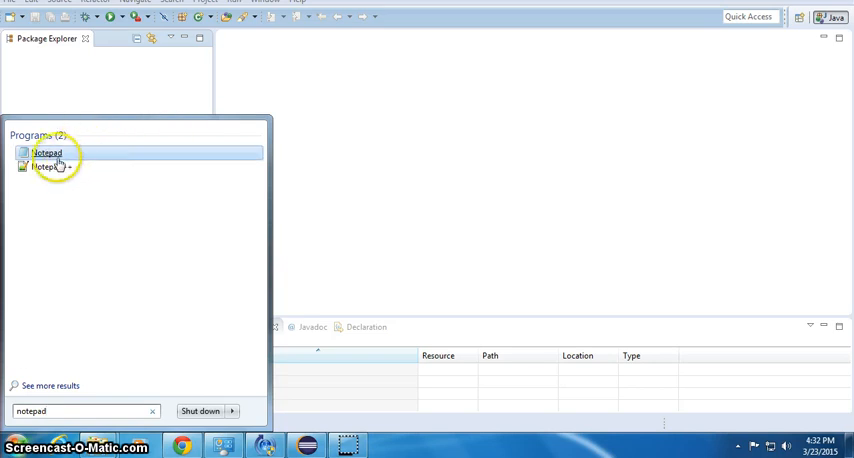
# Step: Launch Notepad and note 'SWT -> Download from eclipse' and 'SWING'
pyautogui.click(40, 152)
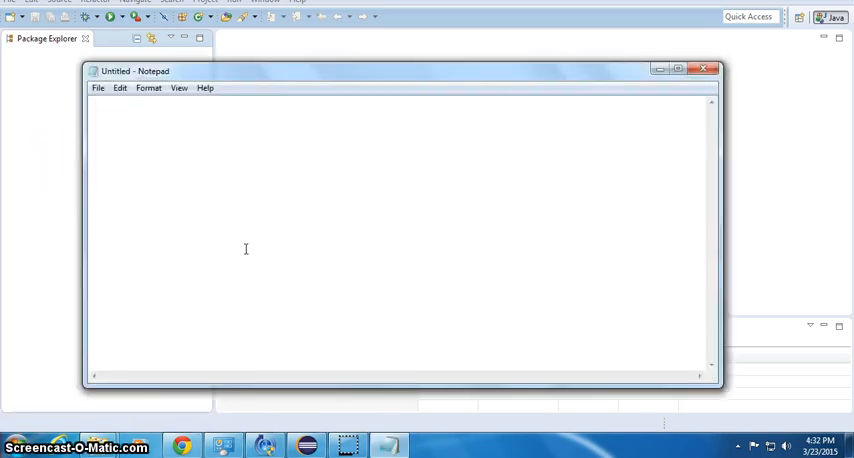
pyautogui.write('SWT')
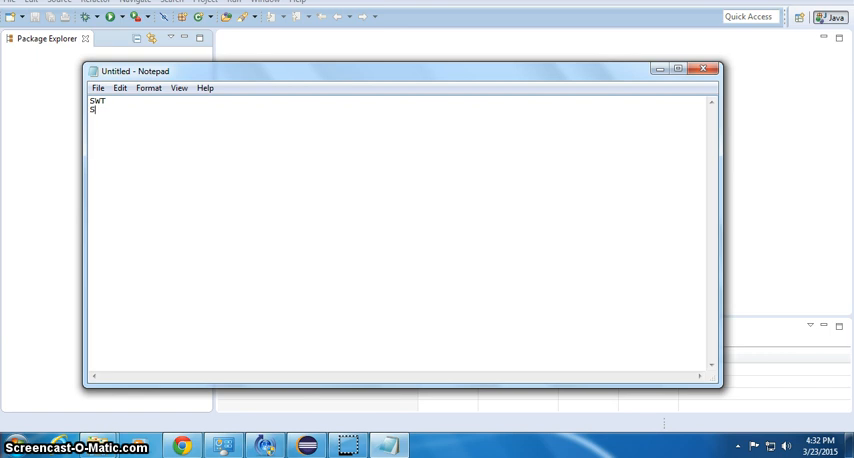
pyautogui.write('SWING')
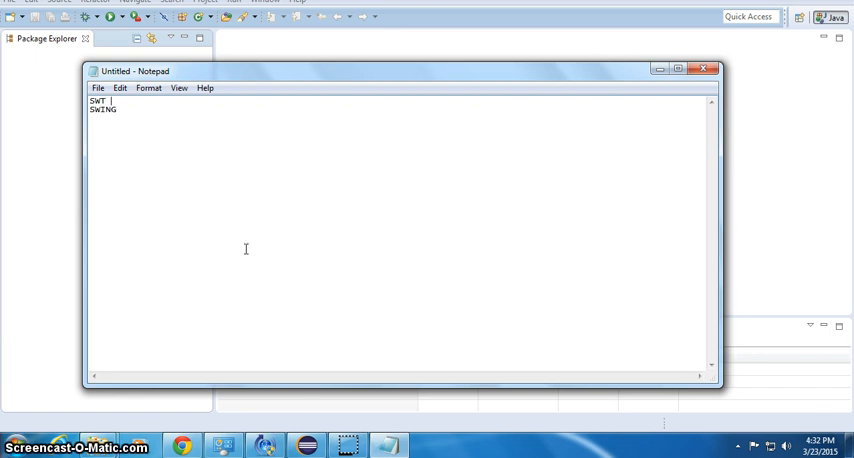
pyautogui.write('-> Do')
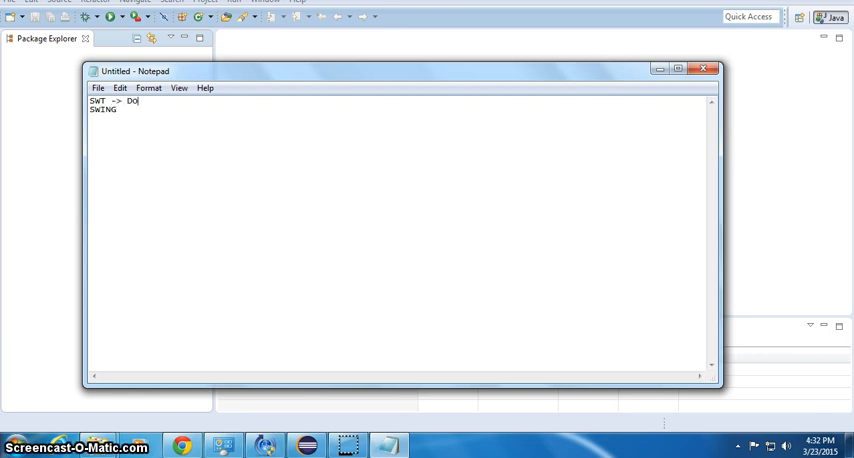
pyautogui.write('wnload')
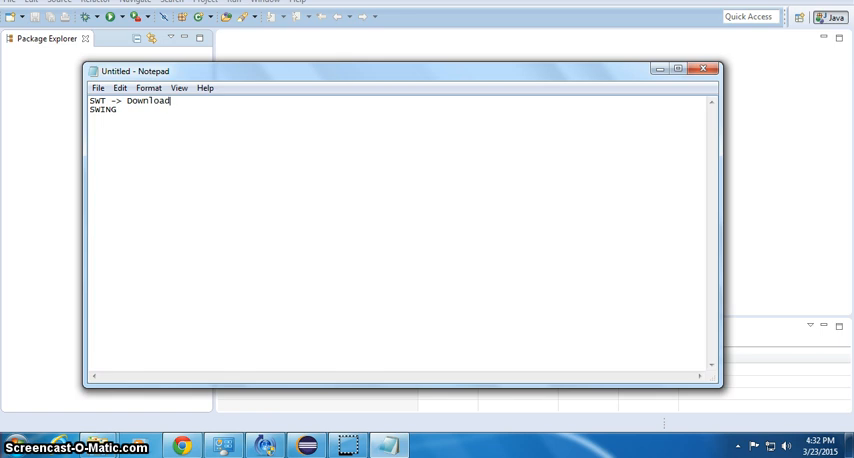
pyautogui.write('from ecl')
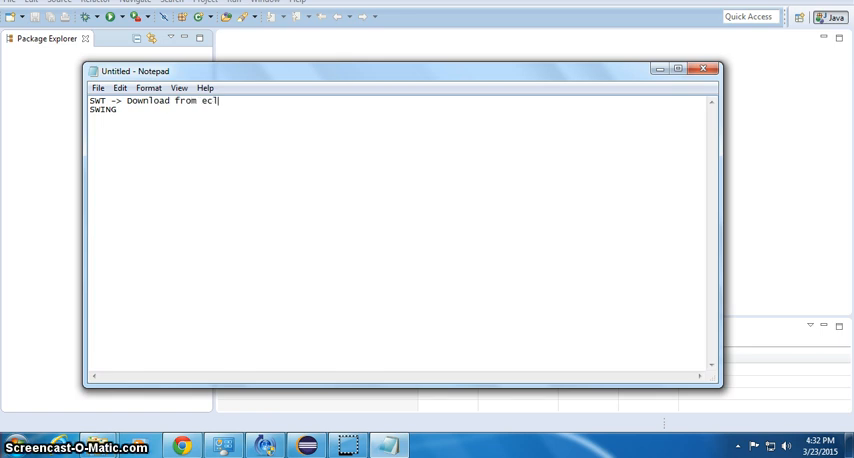
pyautogui.write('ipse')
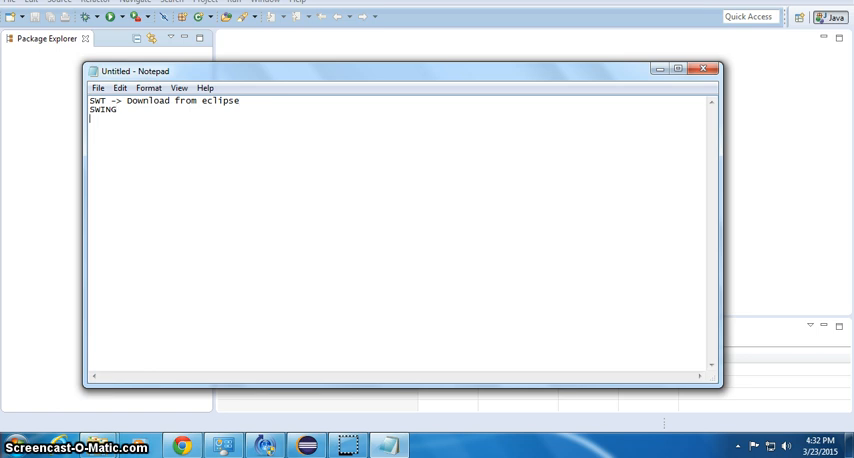
# Step: Add the 'JAVA FX (JDK1.7XX-1.8)' line to the note, then switch to the SWT page
pyautogui.write('JAC')
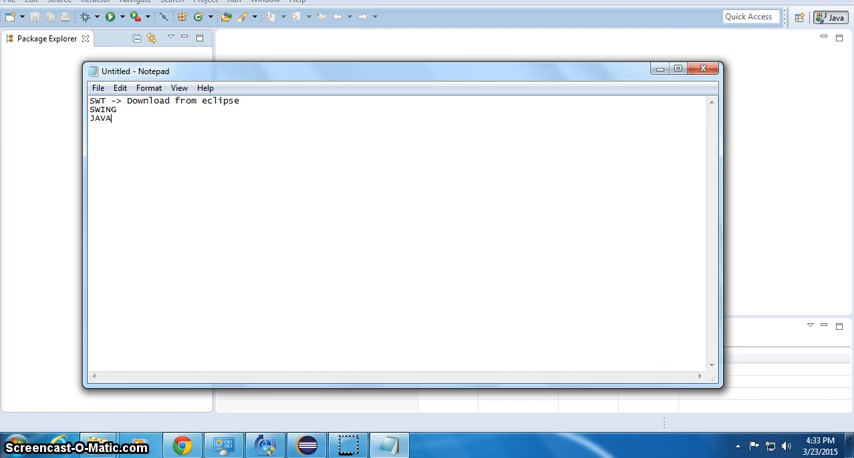
pyautogui.write('F')
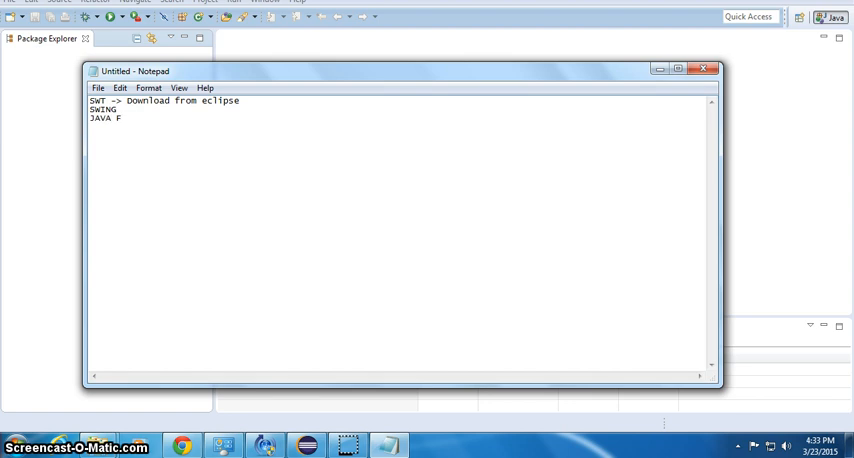
pyautogui.write('X')
pyautogui.write(' (J')
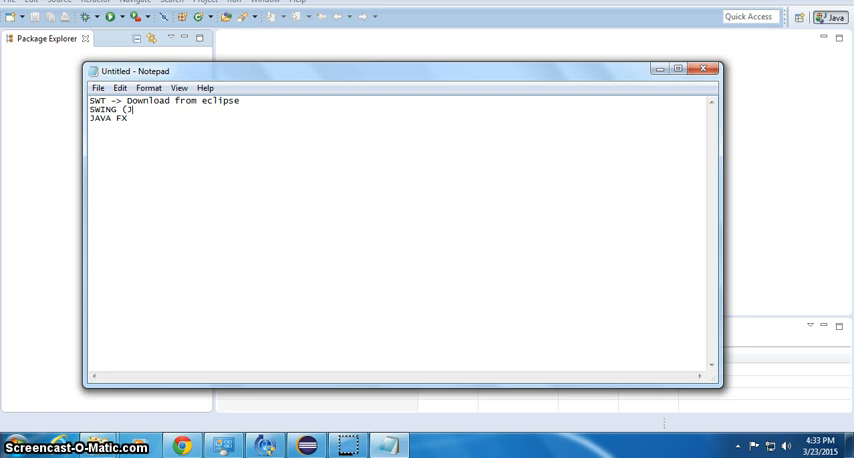
pyautogui.write('DK)')
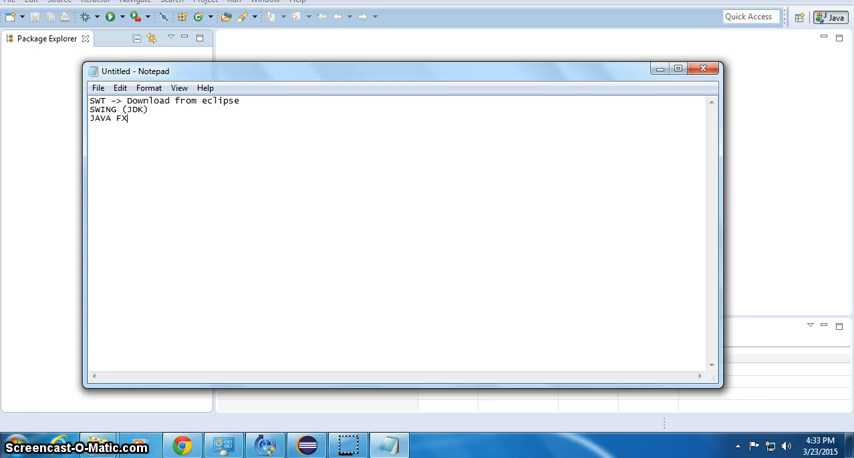
pyautogui.write('(')
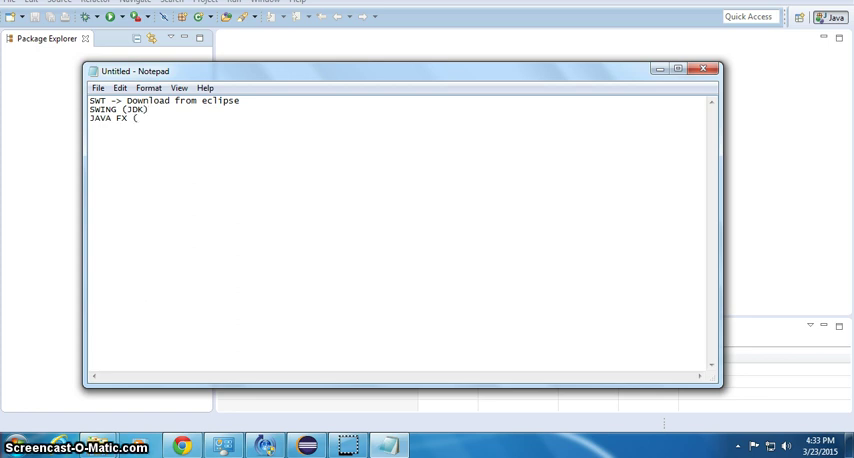
pyautogui.write('JDK')
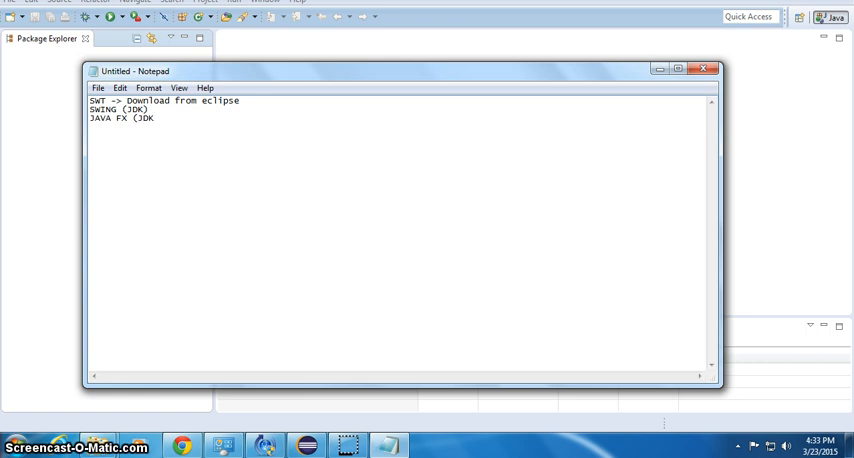
pyautogui.write('1.7')
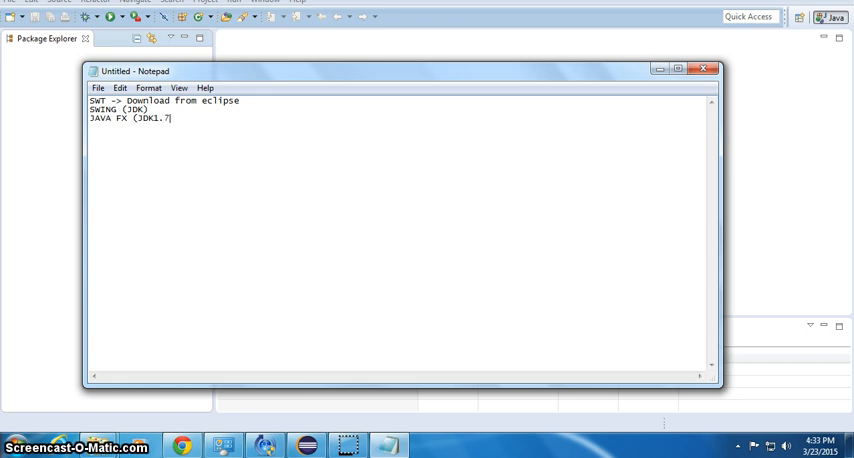
pyautogui.write('XX')
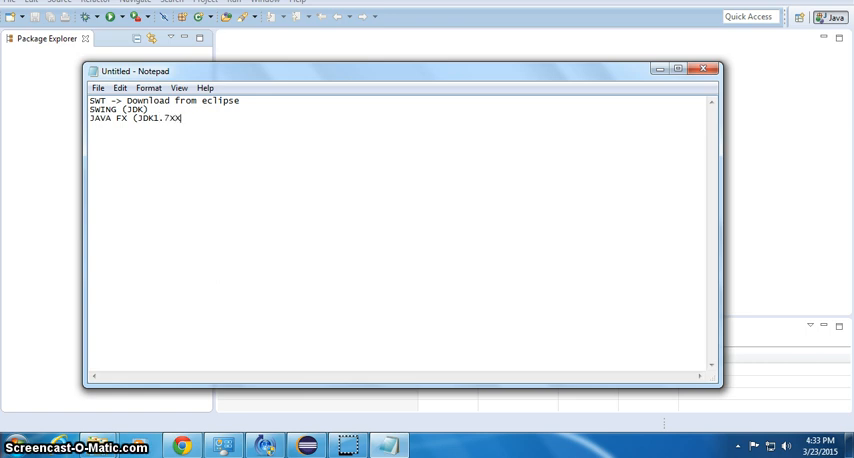
pyautogui.write('-')
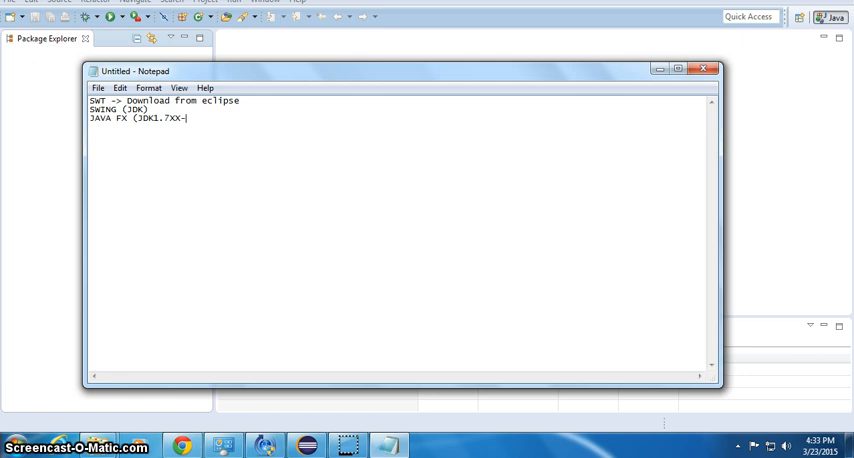
pyautogui.write('1.8)')
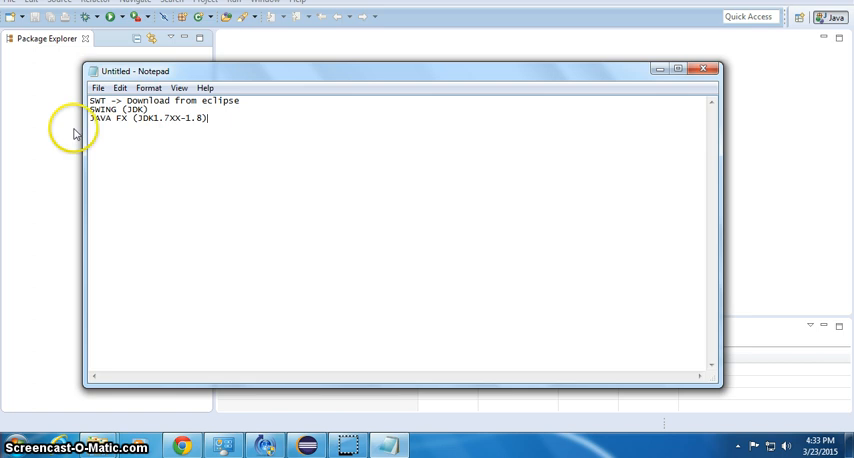
pyautogui.moveTo(620, 82)
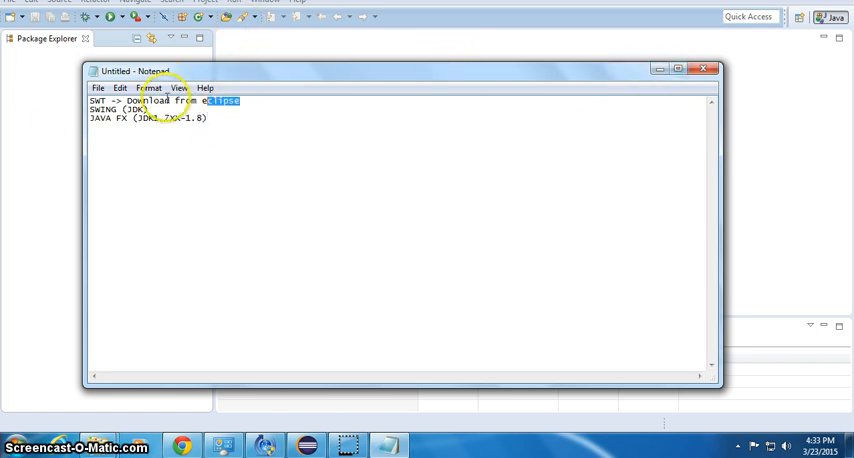
pyautogui.click(706, 68)
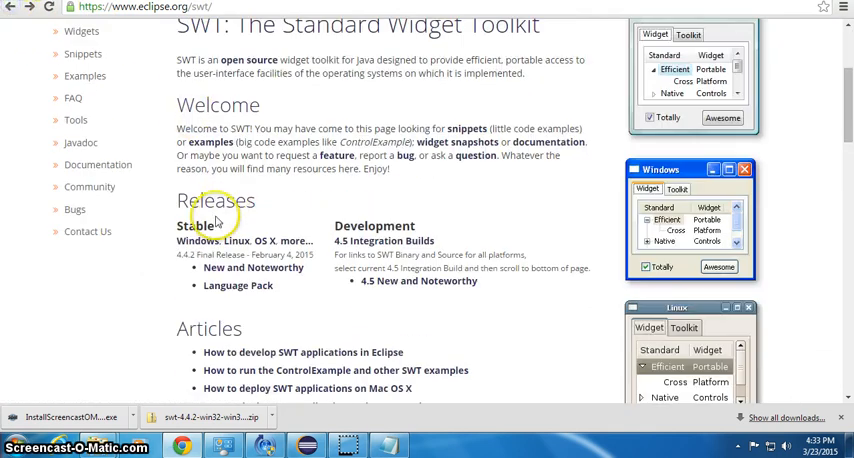
# Step: Scroll the eclipse.org SWT page to look over the Releases section
pyautogui.scroll(3)
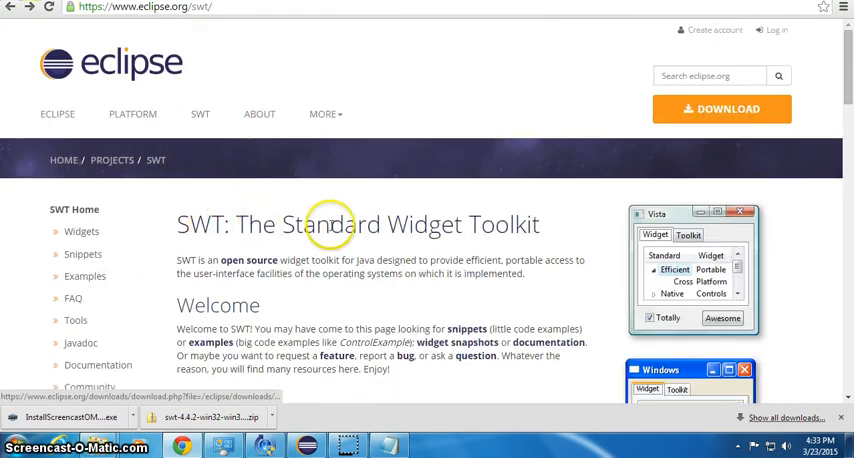
pyautogui.scroll(-3)
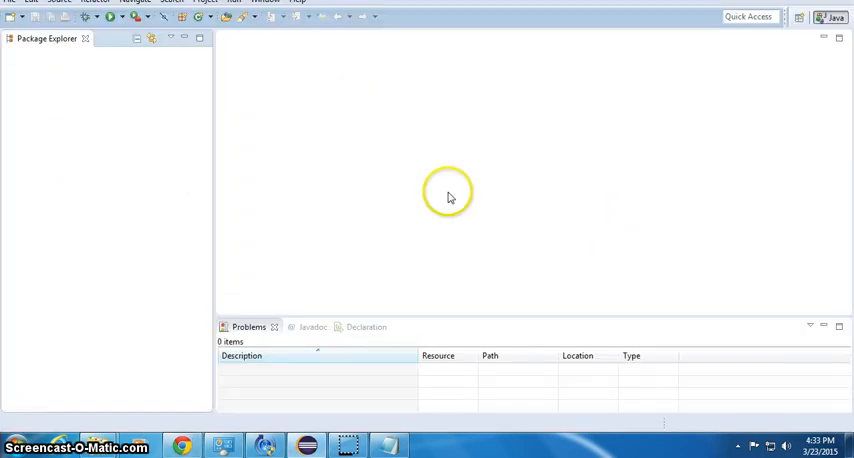
# Step: Create a new Java project named SWTDemo and finish the wizard
pyautogui.click(8, 4)
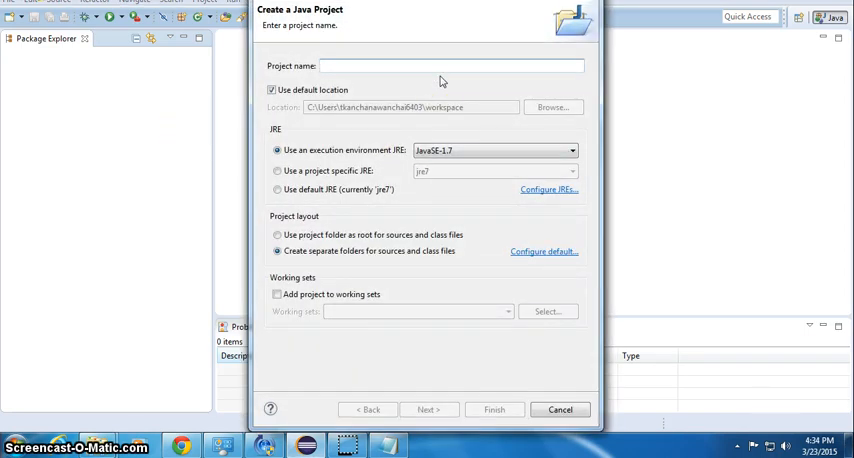
pyautogui.write('SWTDe')
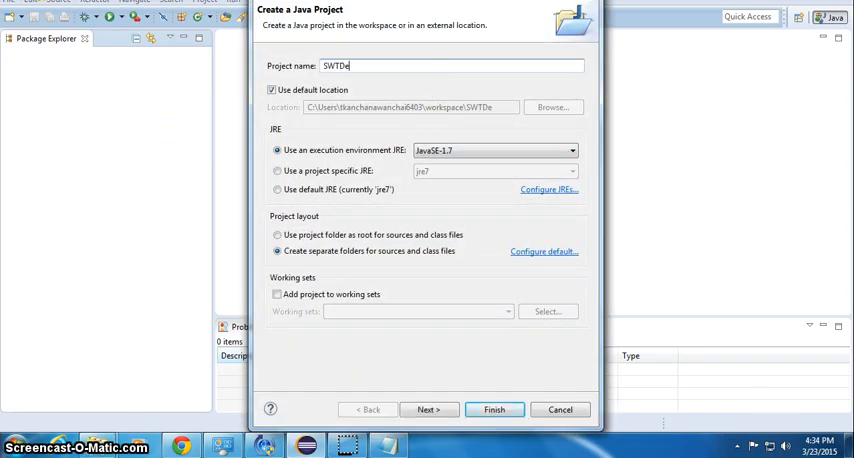
pyautogui.click(494, 408)
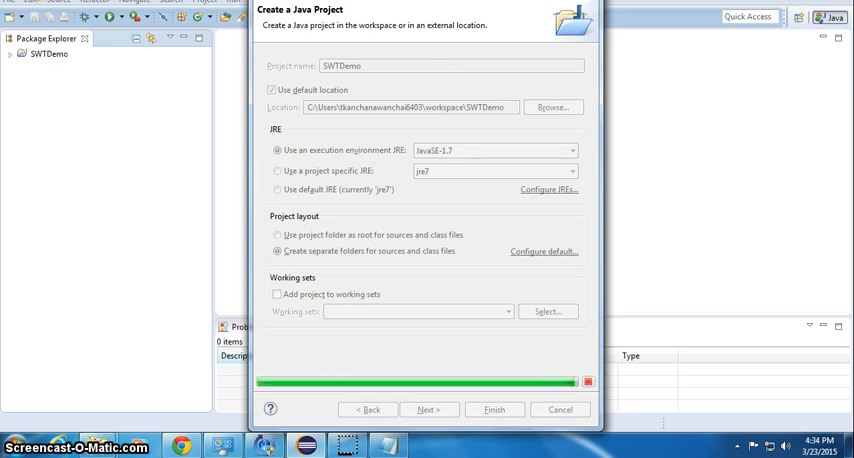
pyautogui.click(508, 408)
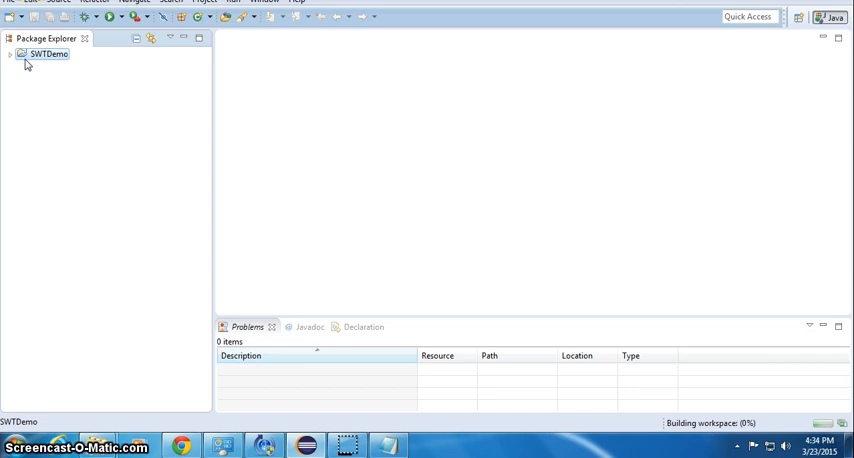
pyautogui.click(16, 48)
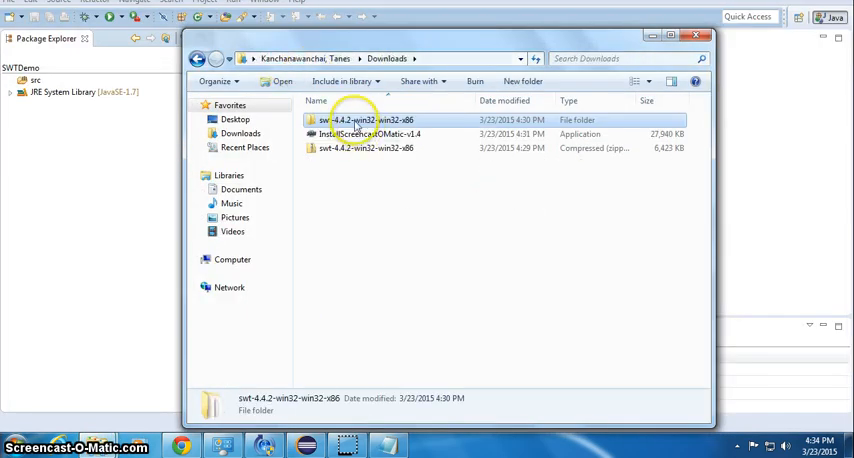
# Step: Open the extracted swt-4.4.2-win32-win32-x86 folder inside Downloads
pyautogui.doubleClick(356, 120)
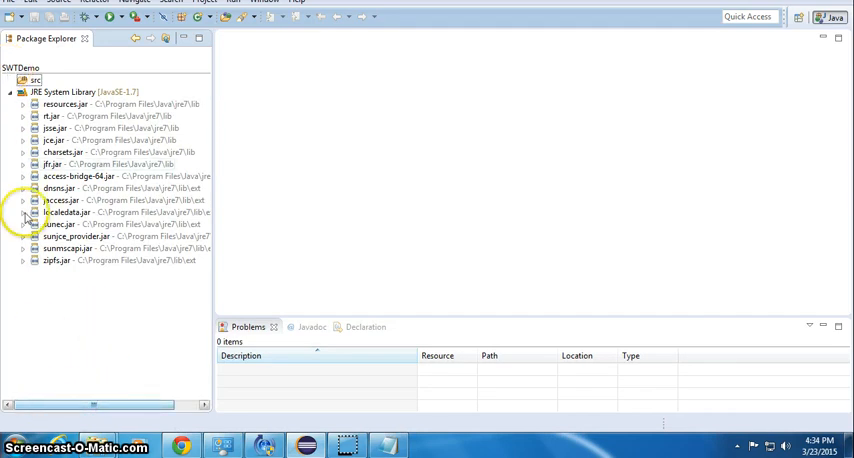
# Step: Inspect the JRE System Library and .settings folder in the Navigator, then collapse SWTDemo
pyautogui.click(100, 90)
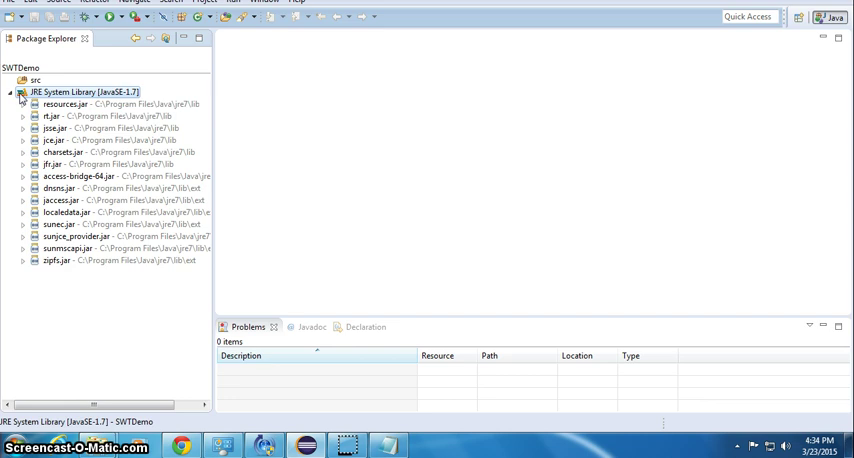
pyautogui.rightClick(84, 92)
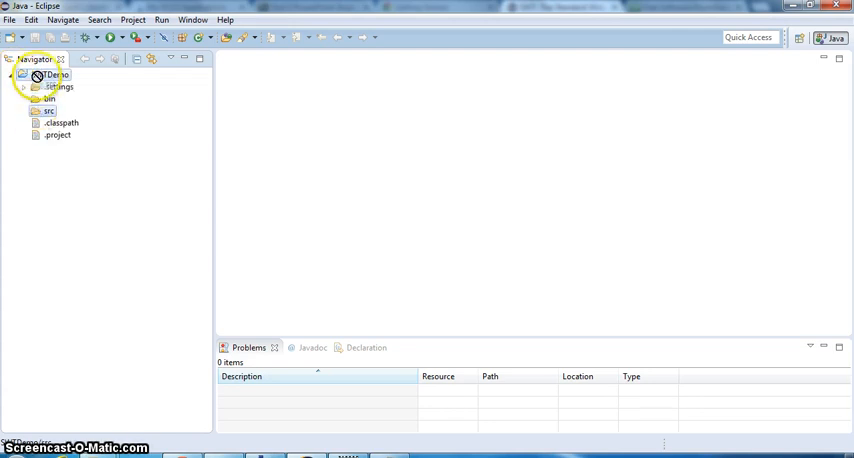
pyautogui.click(24, 86)
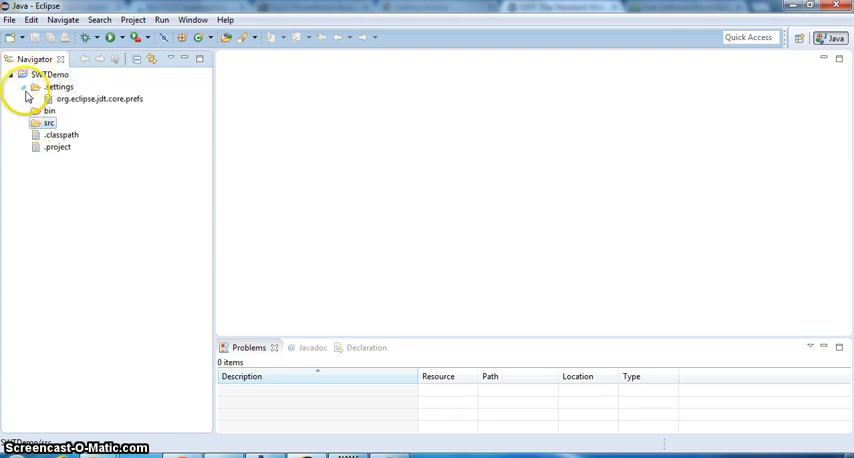
pyautogui.click(32, 88)
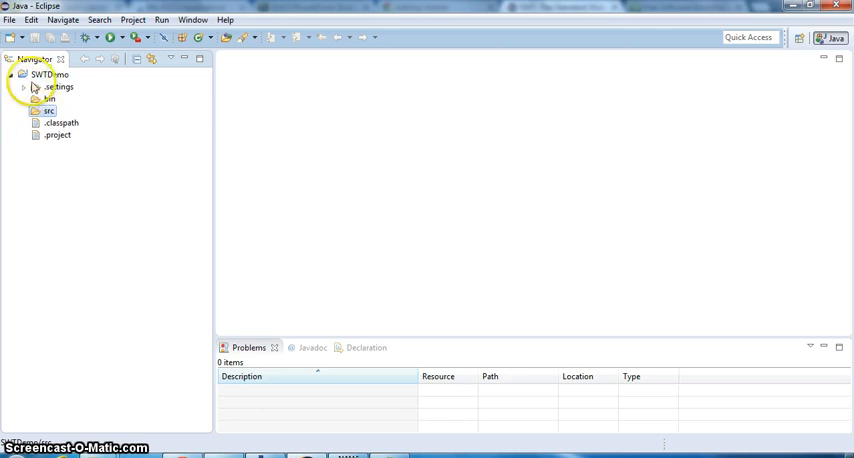
pyautogui.click(16, 76)
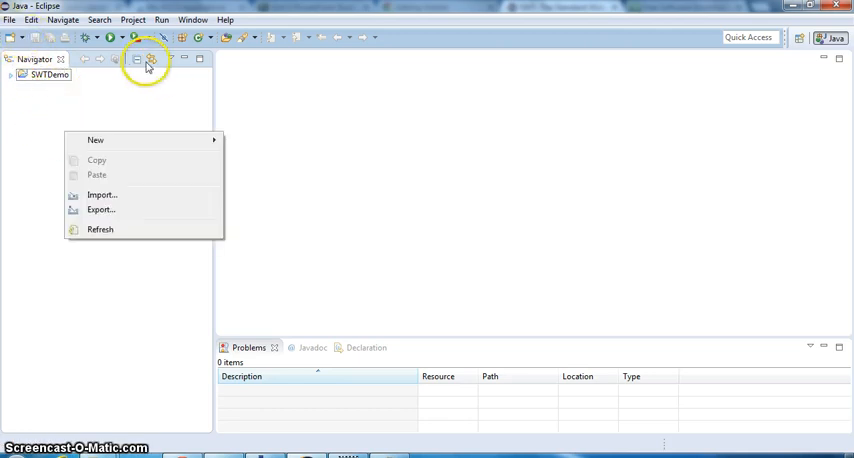
# Step: Browse the perspectives without switching, then show the Package Explorer view with SWTDemo expanded
pyautogui.click(204, 20)
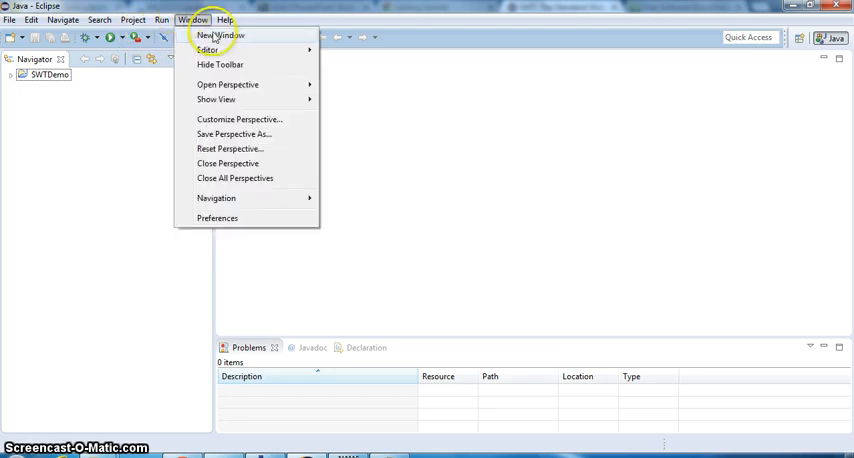
pyautogui.moveTo(248, 92)
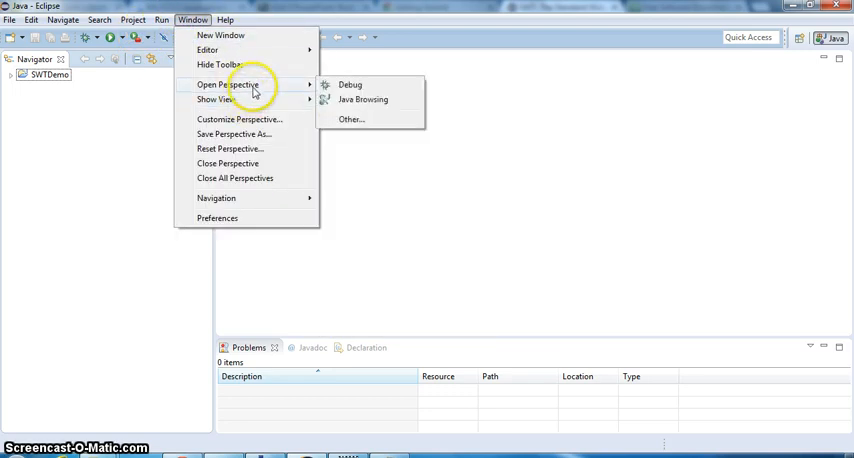
pyautogui.click(344, 120)
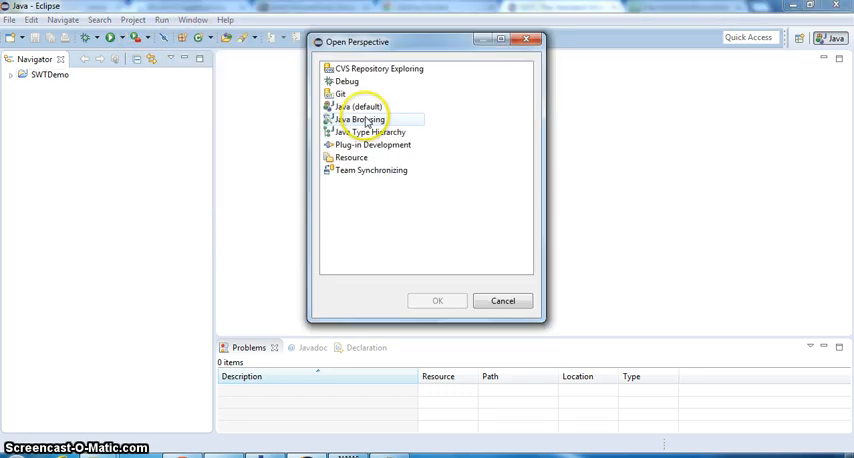
pyautogui.click(372, 170)
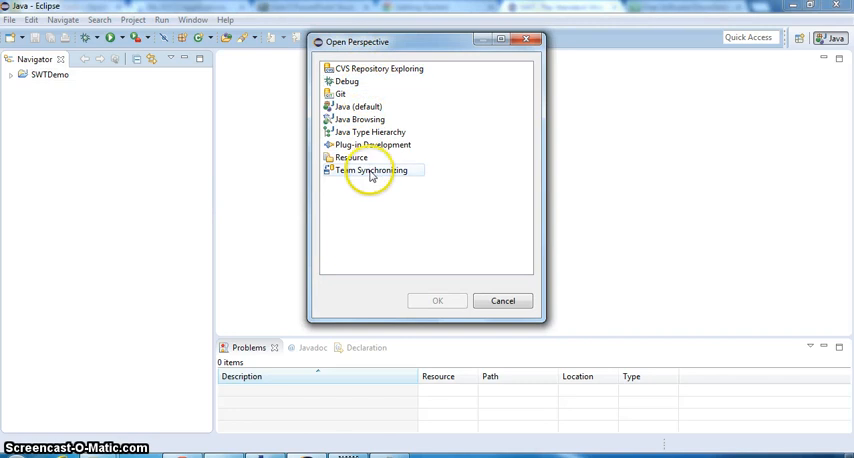
pyautogui.click(356, 108)
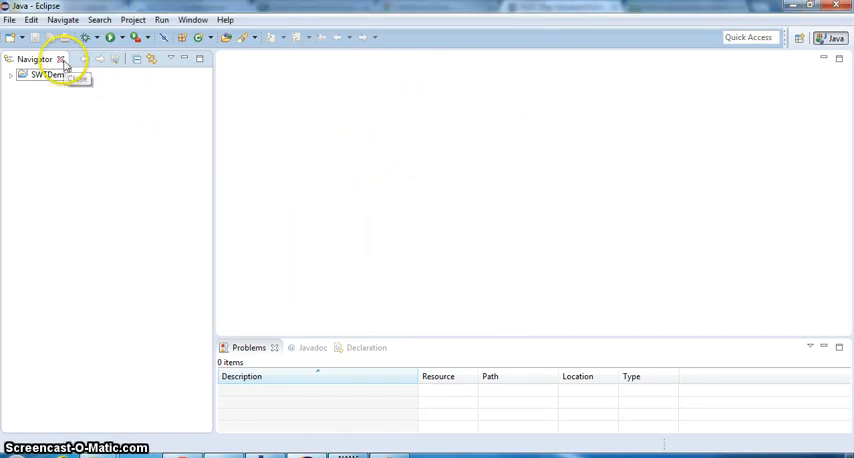
pyautogui.click(194, 18)
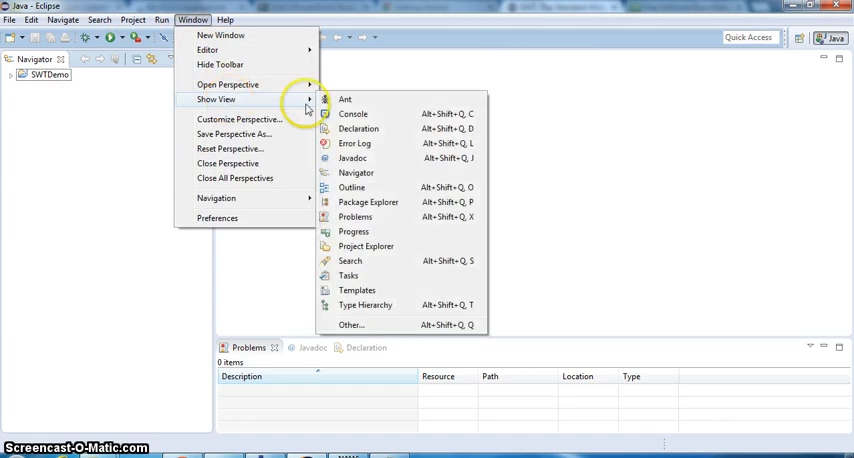
pyautogui.click(368, 202)
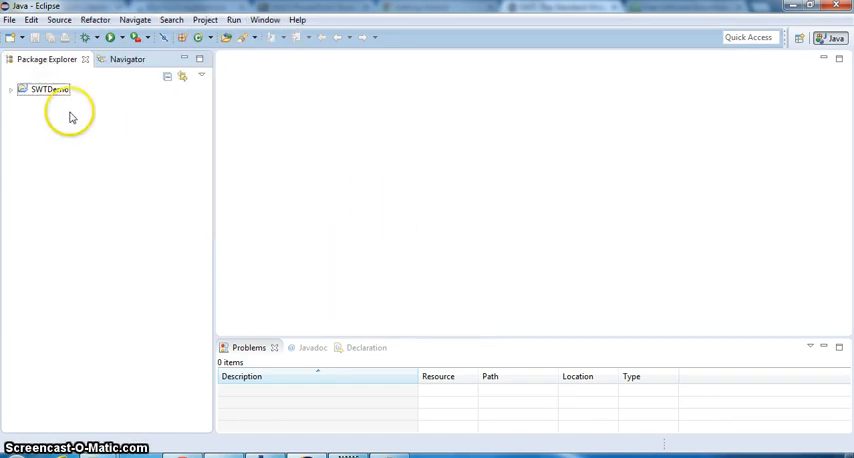
pyautogui.click(12, 94)
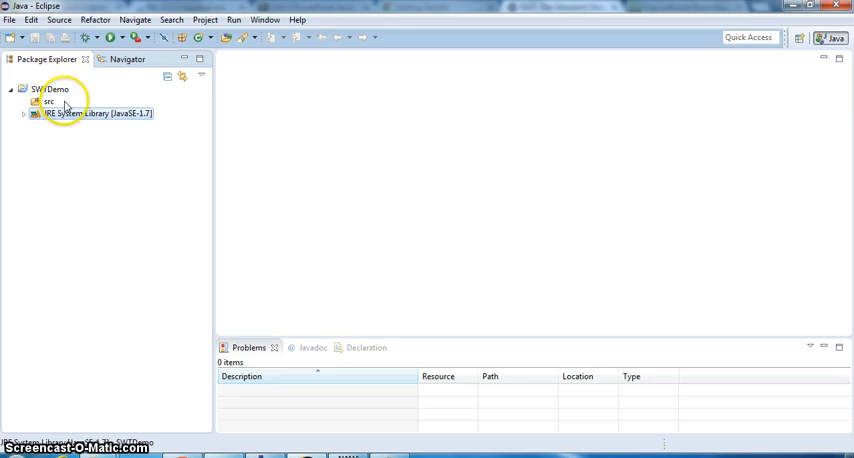
# Step: Add swt.jar from the downloaded swt-4.4.2 folder to SWTDemo's build path as an external archive
pyautogui.rightClick(44, 86)
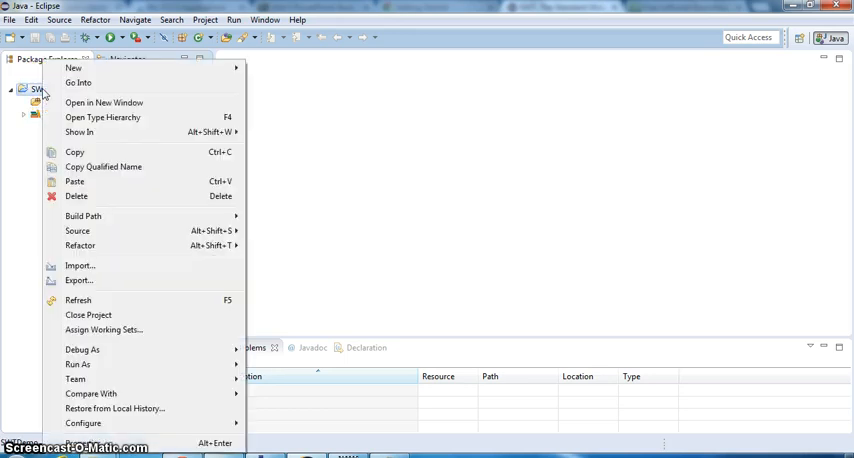
pyautogui.moveTo(76, 232)
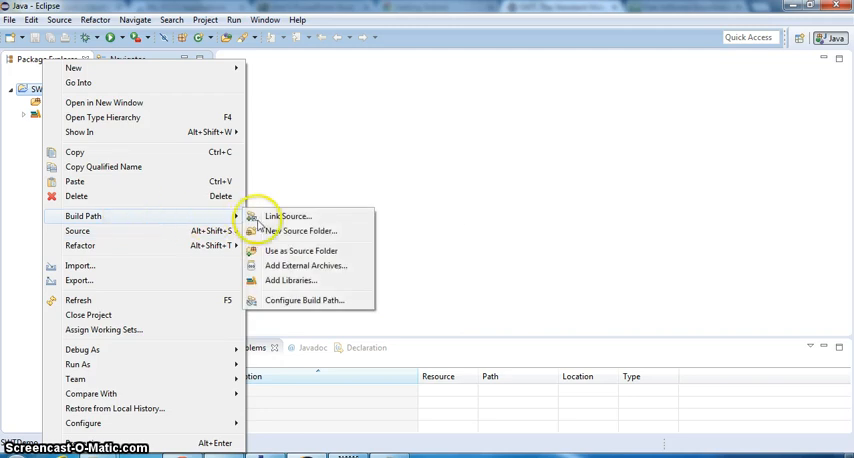
pyautogui.moveTo(292, 300)
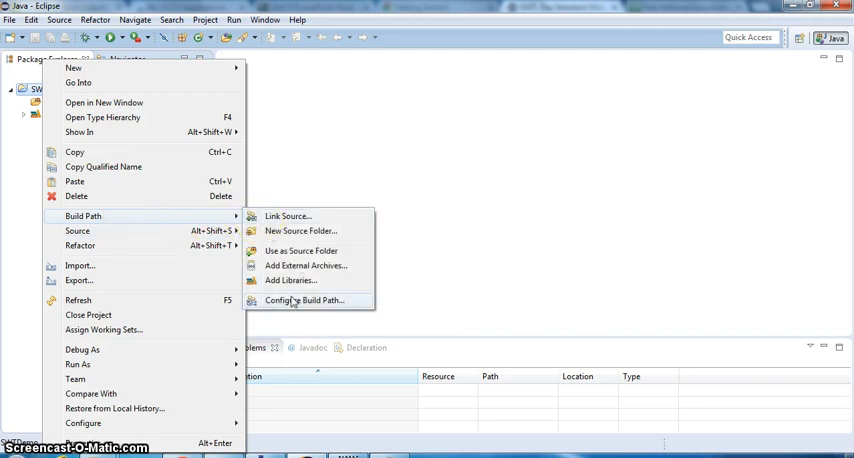
pyautogui.moveTo(300, 284)
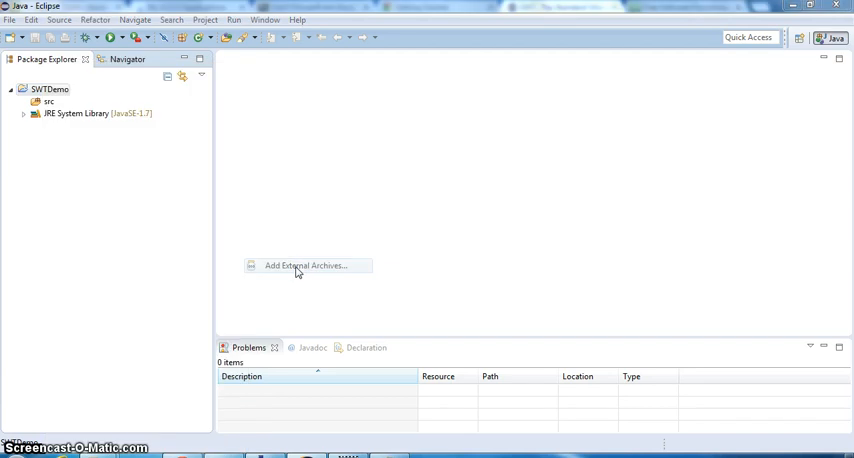
pyautogui.click(304, 264)
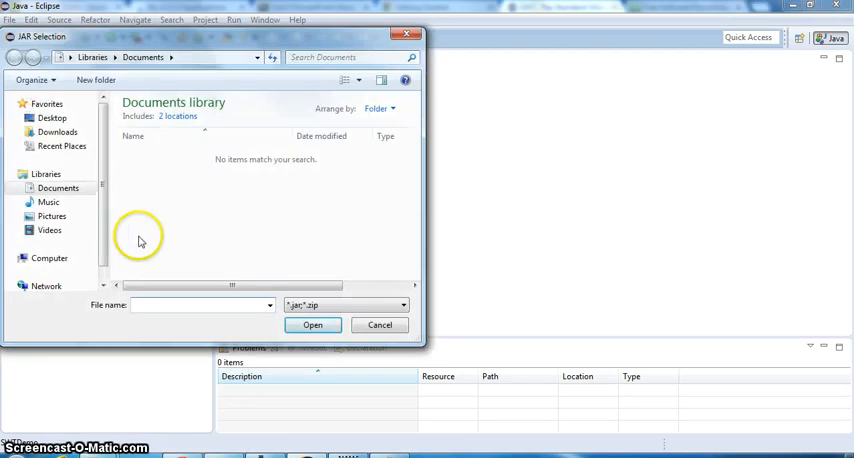
pyautogui.click(196, 304)
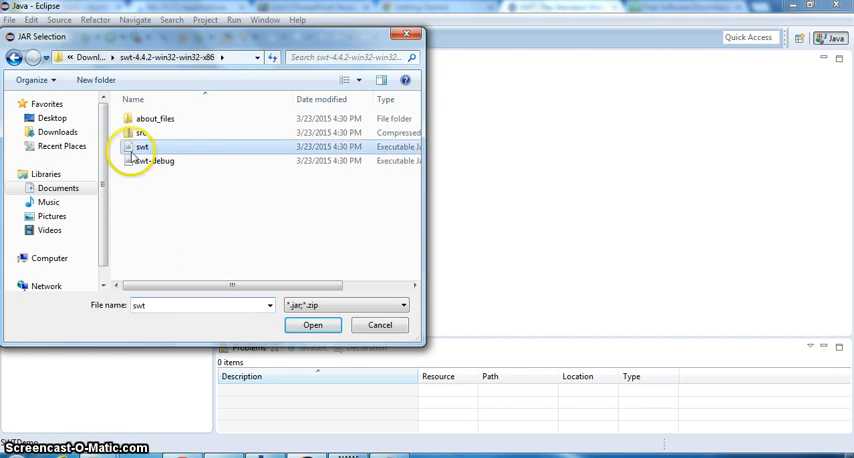
pyautogui.click(312, 324)
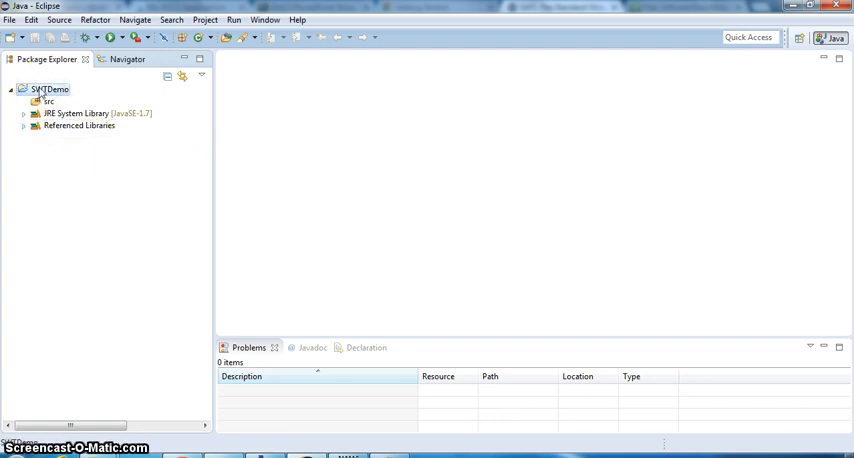
# Step: Create class SWTGui in SWTDemo's default package with a public static void main stub
pyautogui.rightClick(40, 84)
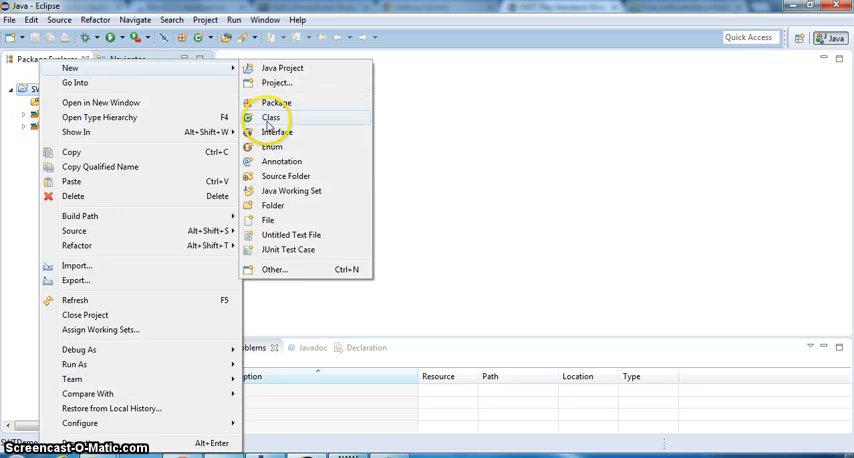
pyautogui.click(268, 116)
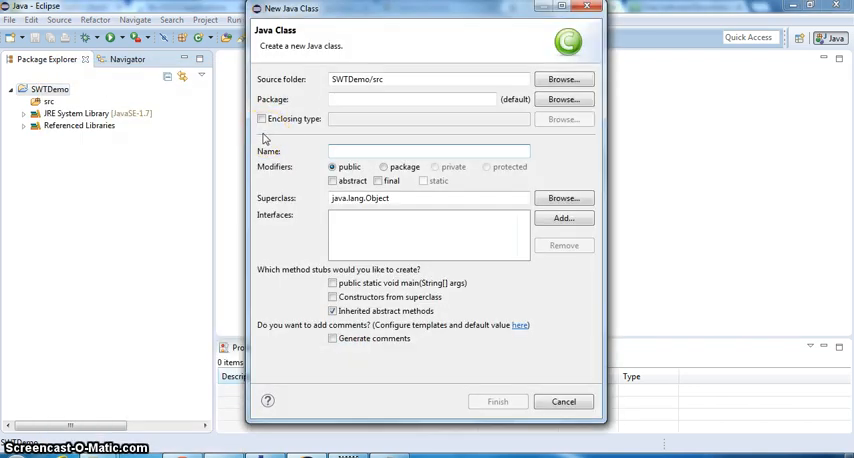
pyautogui.write('SWT')
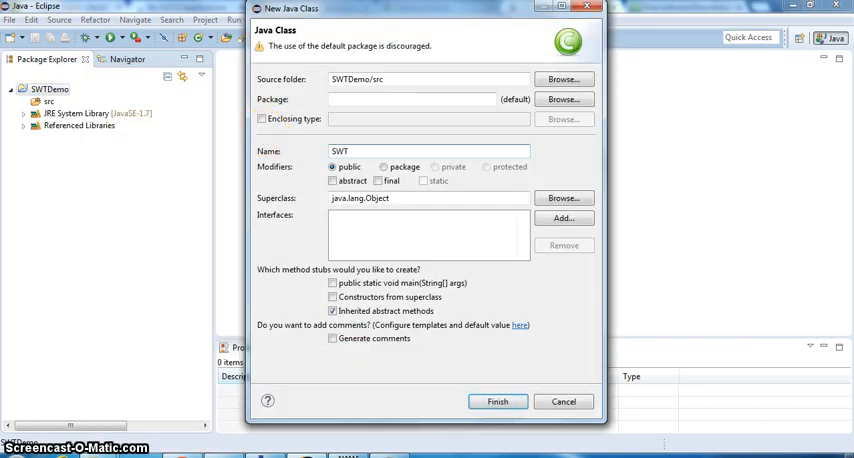
pyautogui.write('GUI')
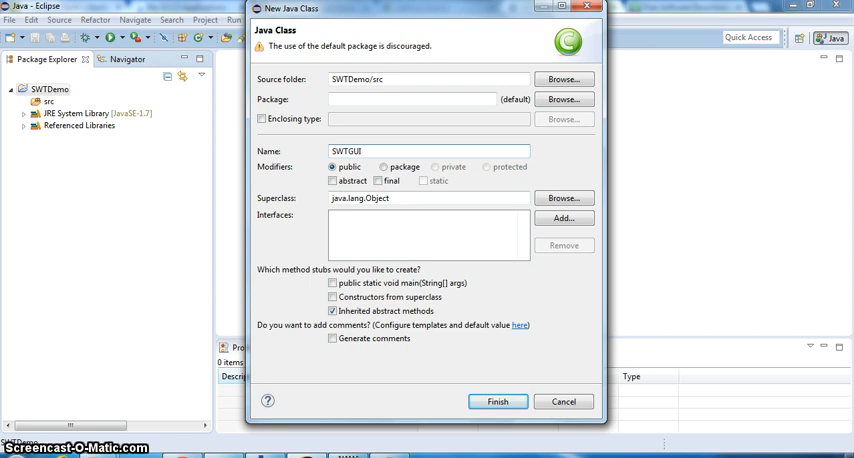
pyautogui.press('BackSpace')
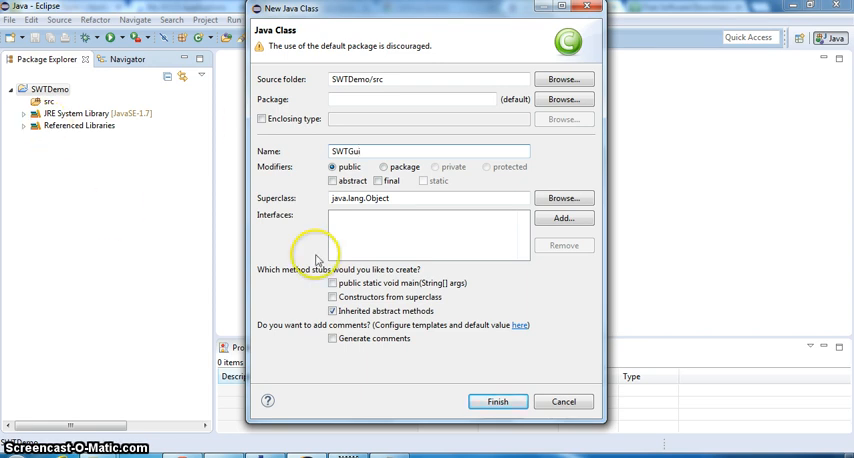
pyautogui.click(332, 284)
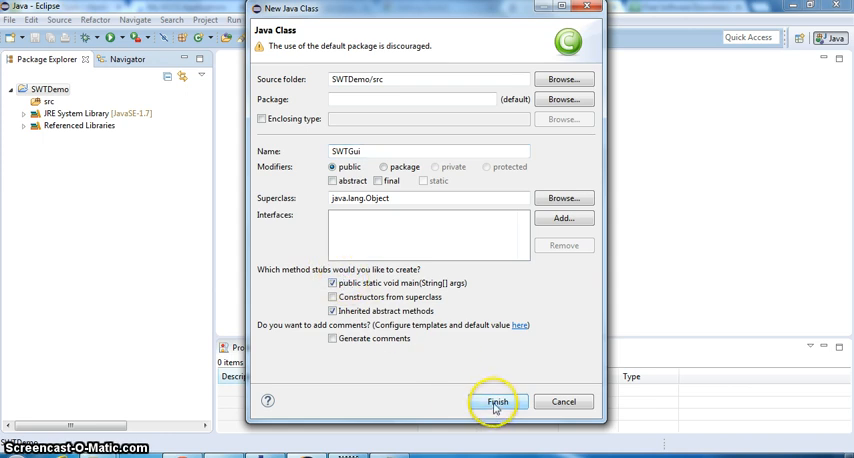
pyautogui.click(496, 400)
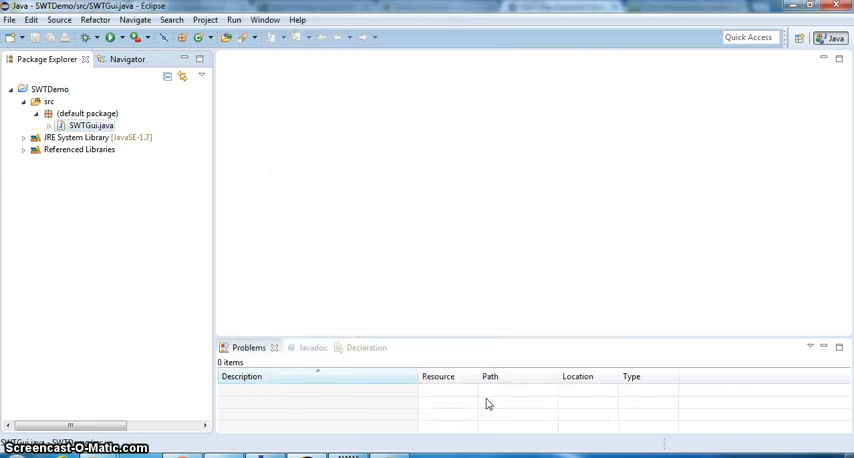
# Step: Leave Chrome and return to the SWTGui class with its main stub in Eclipse
pyautogui.doubleClick(92, 124)
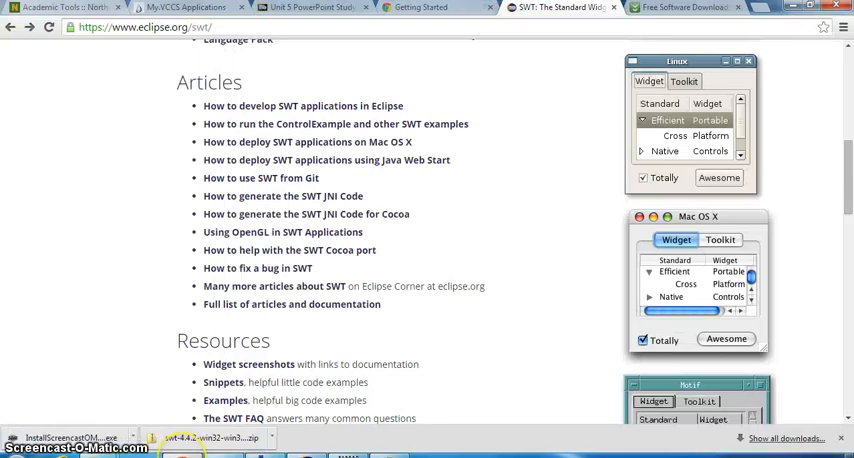
pyautogui.moveTo(770, 12)
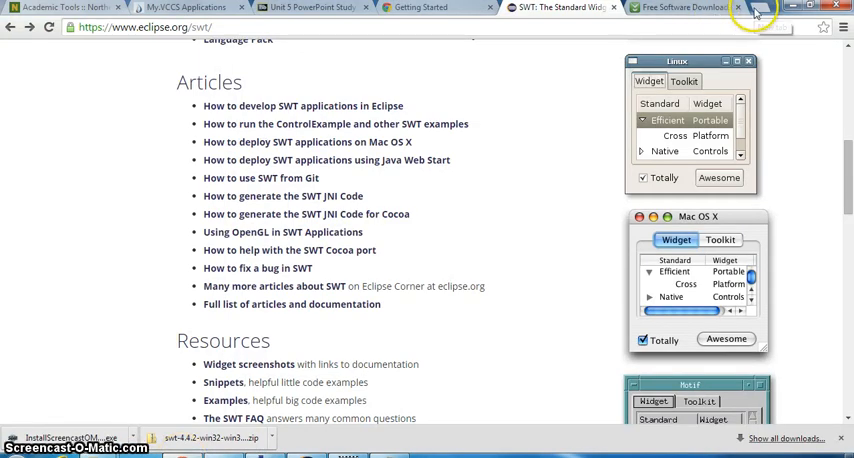
pyautogui.click(752, 12)
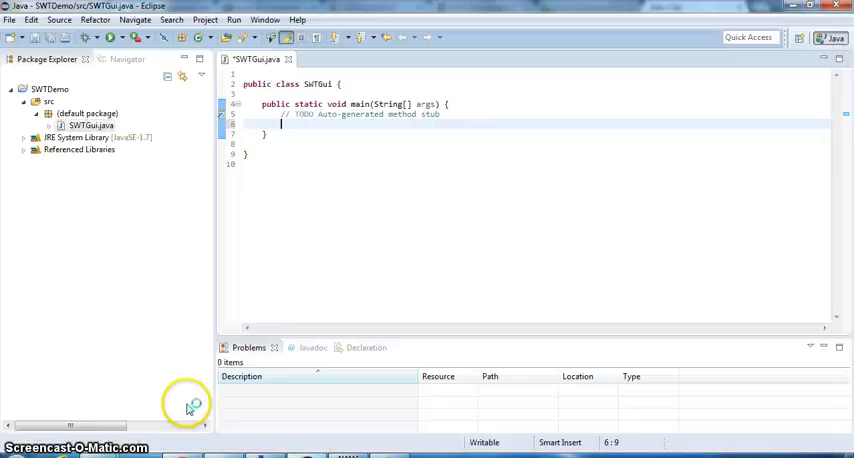
# Step: Import the SWT widgets, then create the Display and Shell titled Hello World with setSize(500,500)
pyautogui.write('import org.eclipse.swt.widgets.Display;')
pyautogui.write('Shell shell = new Shell(display);')
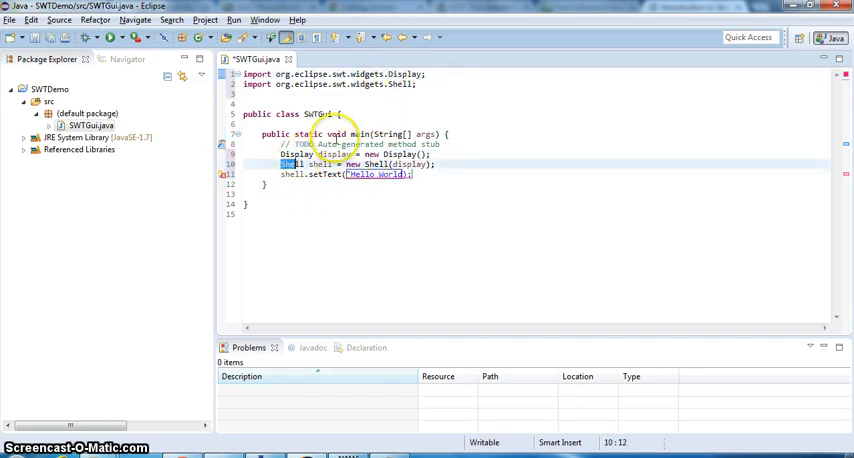
pyautogui.moveTo(384, 132)
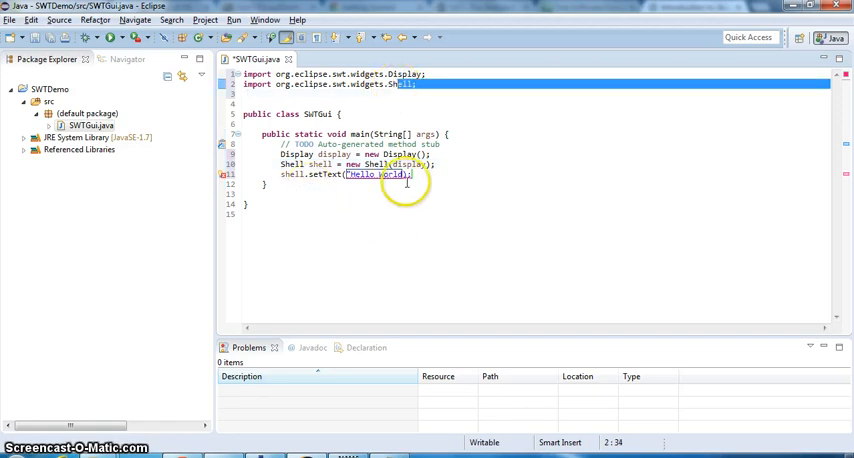
pyautogui.click(422, 176)
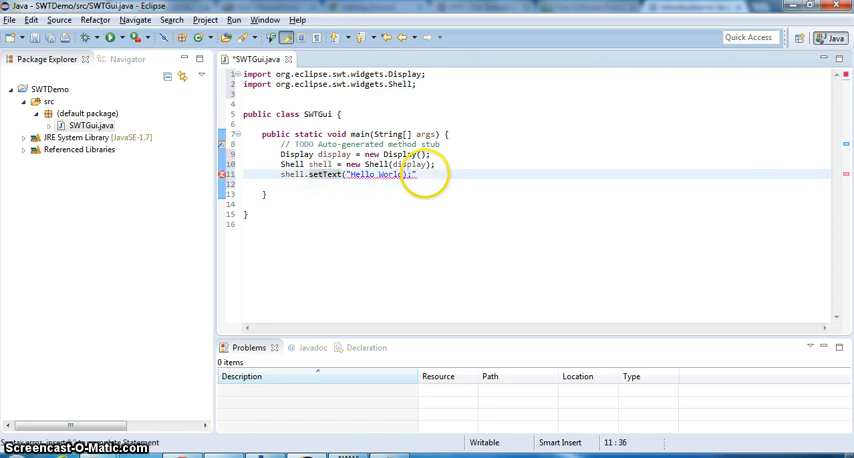
pyautogui.press('BackSpace')
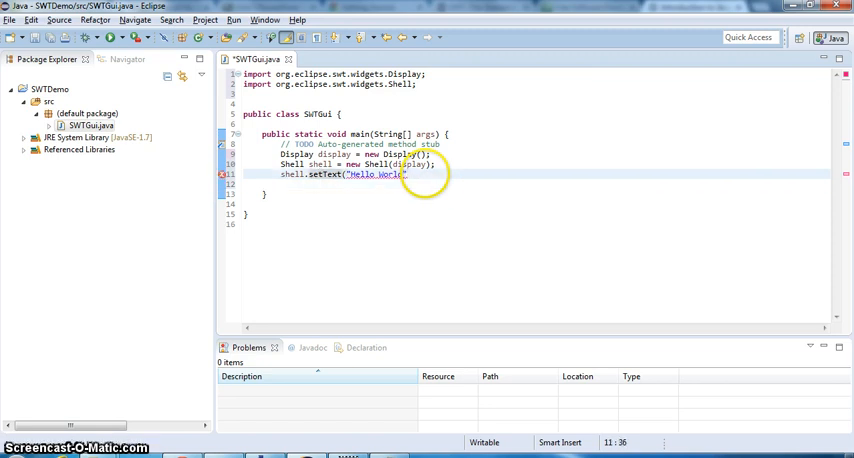
pyautogui.write('shell.setSize(arg0);')
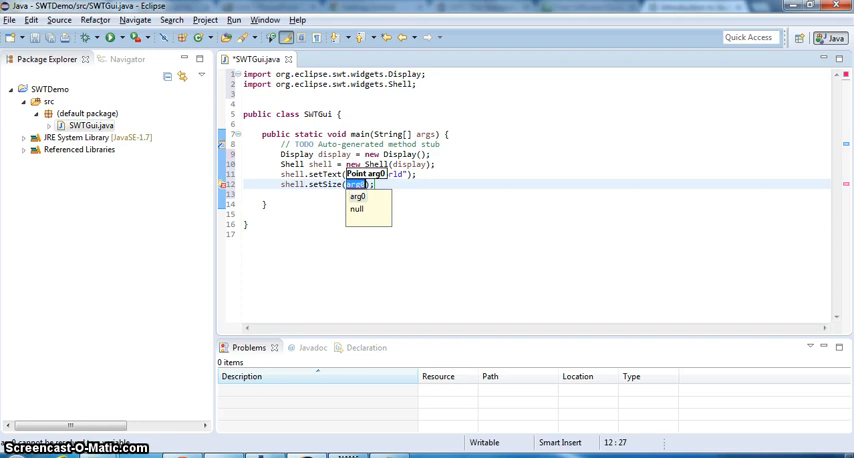
pyautogui.write('500,50')
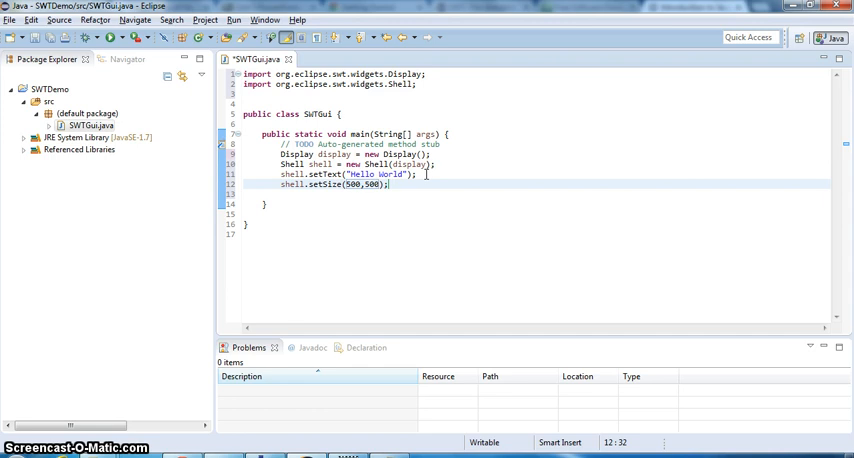
# Step: Save SWTGui after passing new Point(500,500) to setSize
pyautogui.press('Ctrl+s')
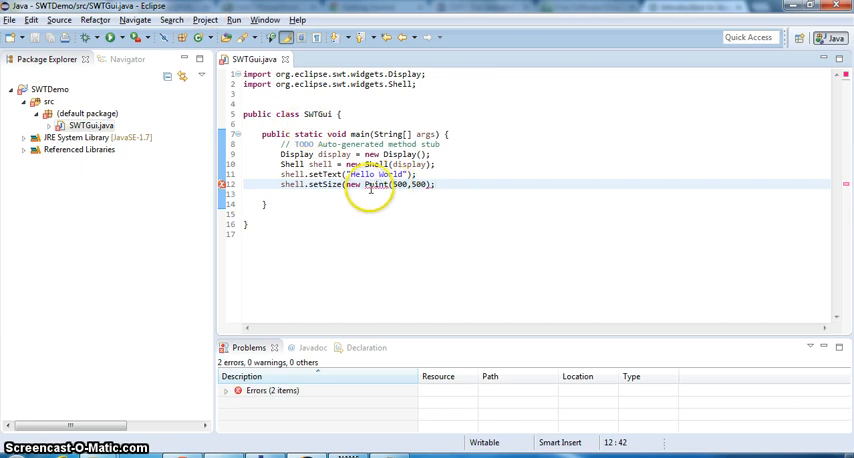
pyautogui.moveTo(398, 230)
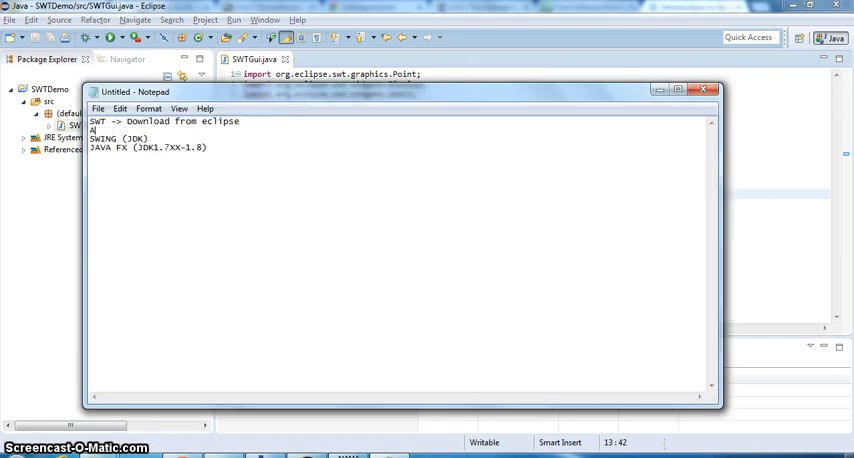
# Step: Complete the notes line to read AWT (JDK) and switch back to Eclipse
pyautogui.write('WT')
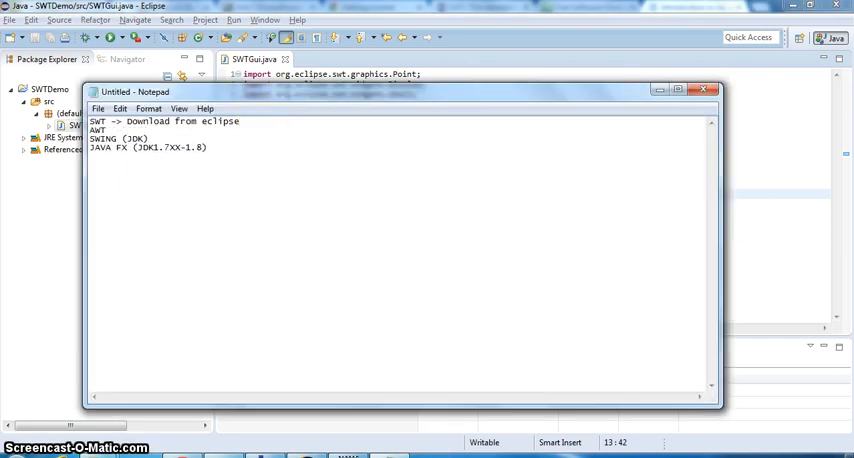
pyautogui.write('(JDK)')
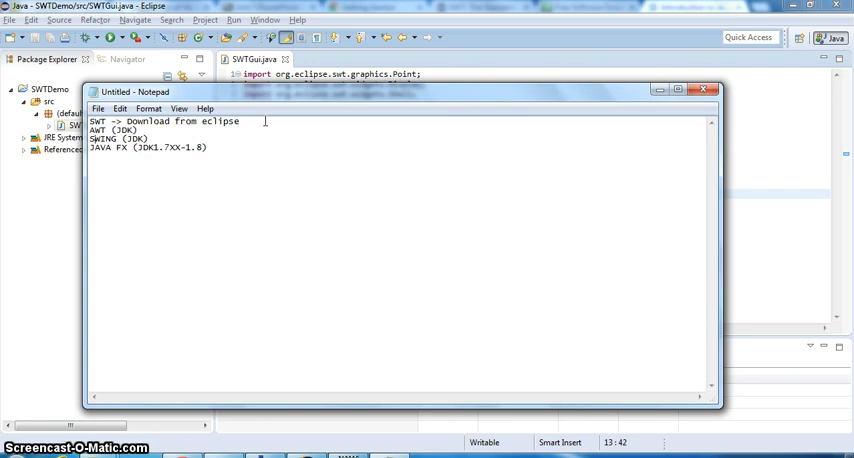
pyautogui.press('alt+tab')
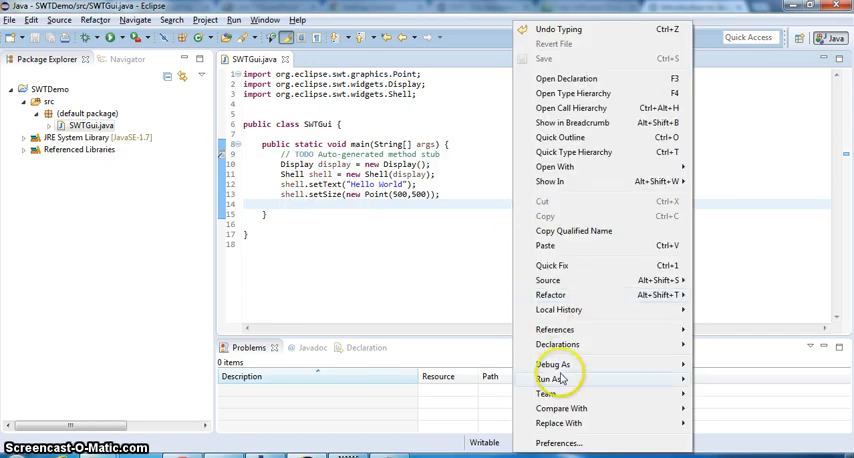
# Step: Launch SwtGui via Run As > Java Application
pyautogui.click(552, 380)
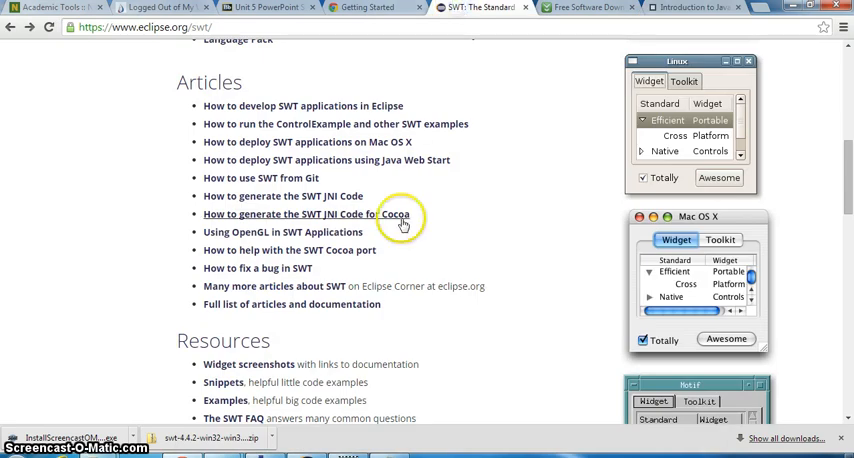
# Step: Scroll the eclipse.org/swt page past Articles and Resources to Older Releases
pyautogui.scroll(3)
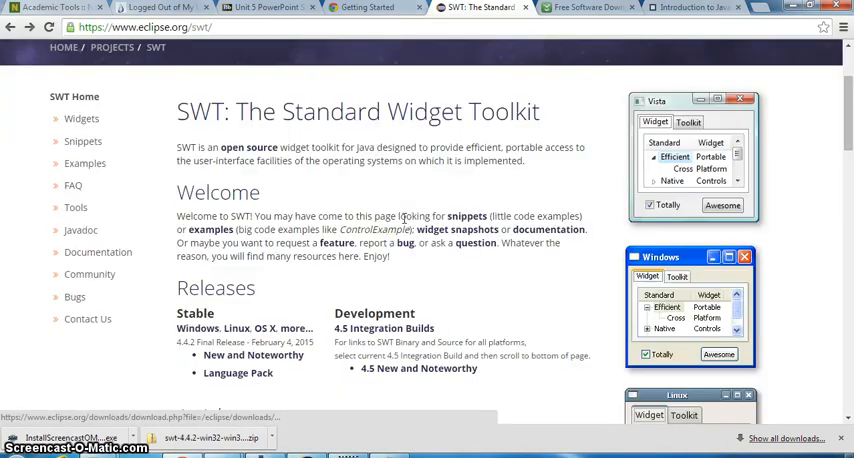
pyautogui.scroll(-3)
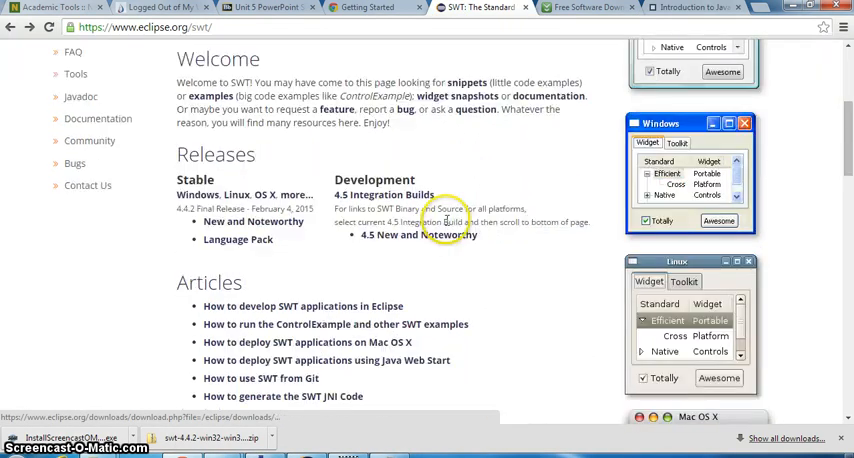
pyautogui.scroll(-3)
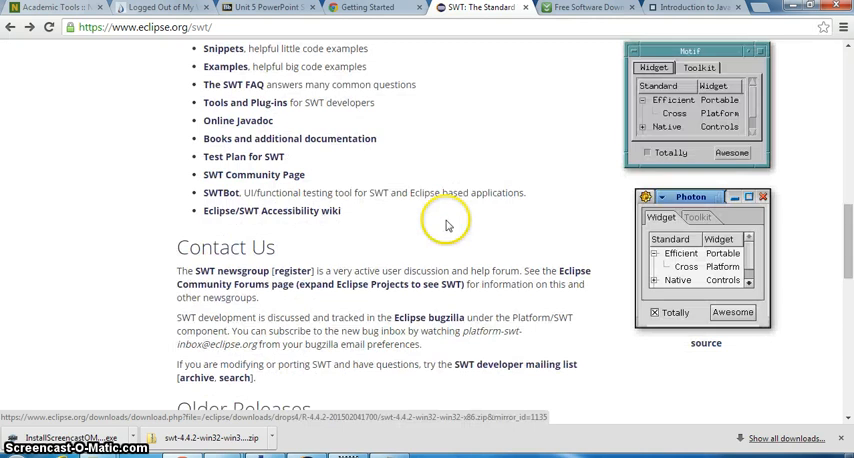
pyautogui.scroll(-3)
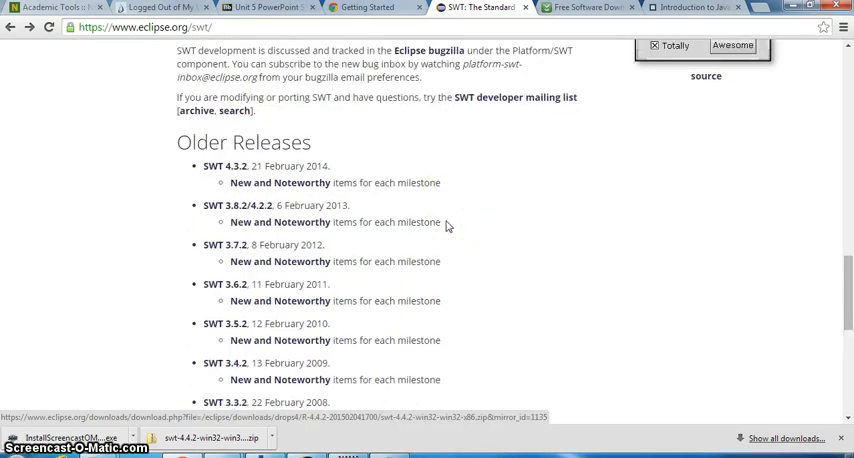
pyautogui.scroll(3)
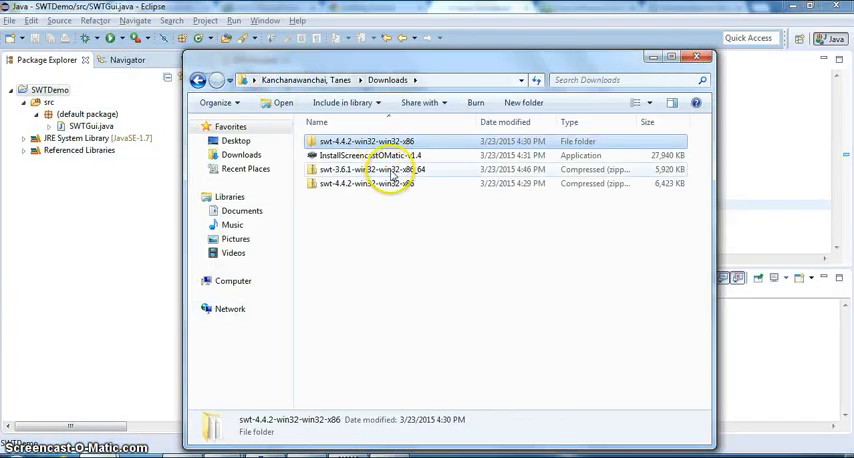
# Step: Extract the swt-3.6.1 x86_64 zip to its suggested folder and select its swt.jar
pyautogui.rightClick(376, 168)
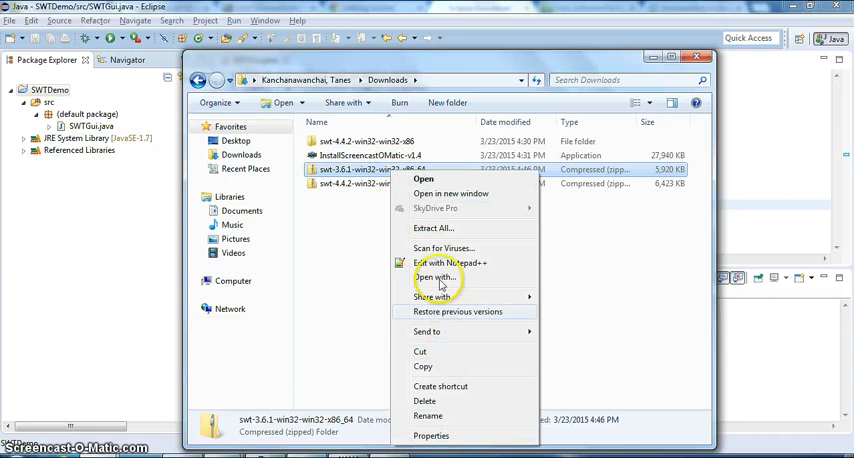
pyautogui.moveTo(432, 228)
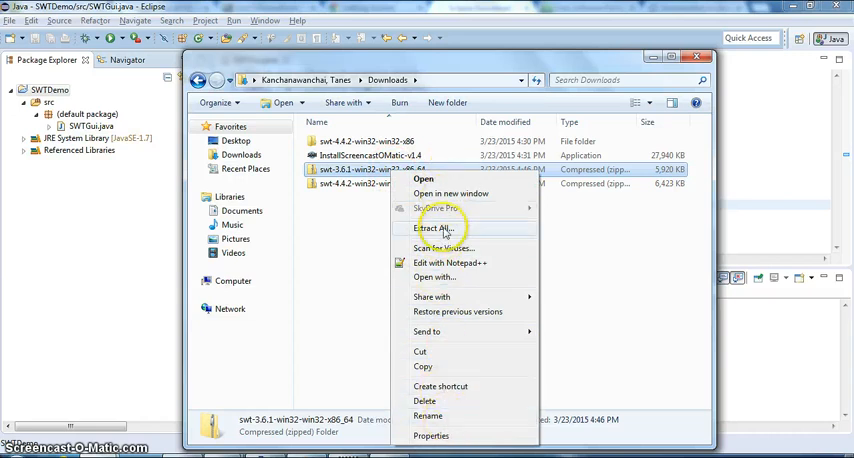
pyautogui.click(440, 228)
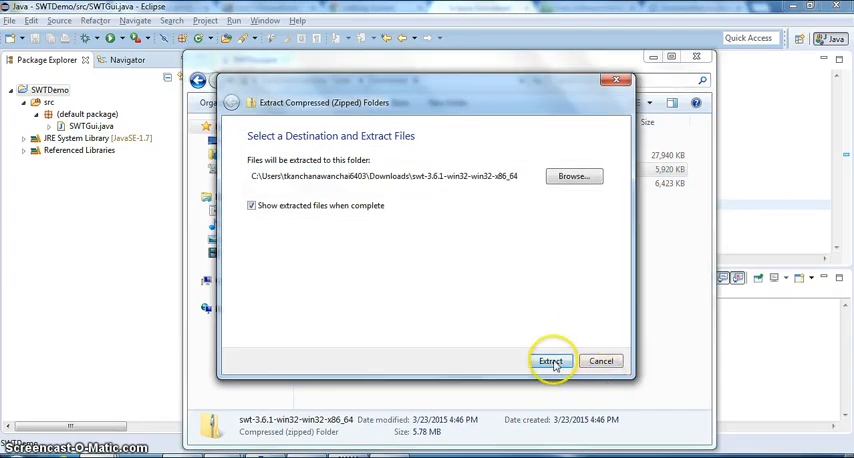
pyautogui.click(552, 360)
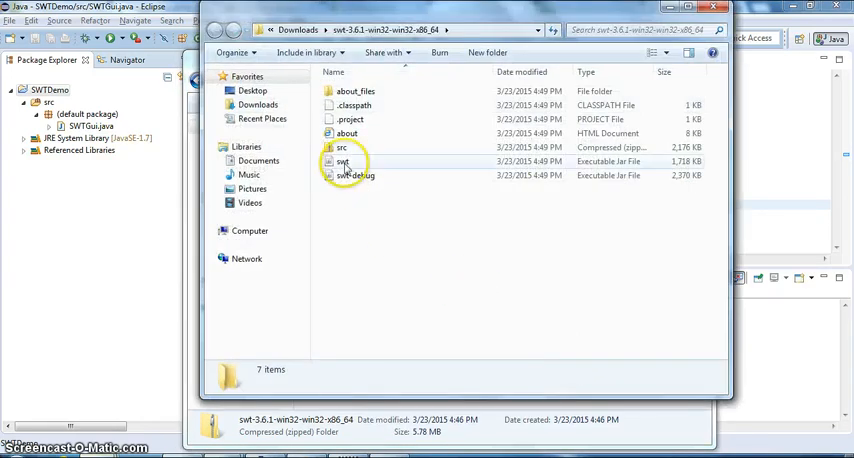
pyautogui.click(342, 160)
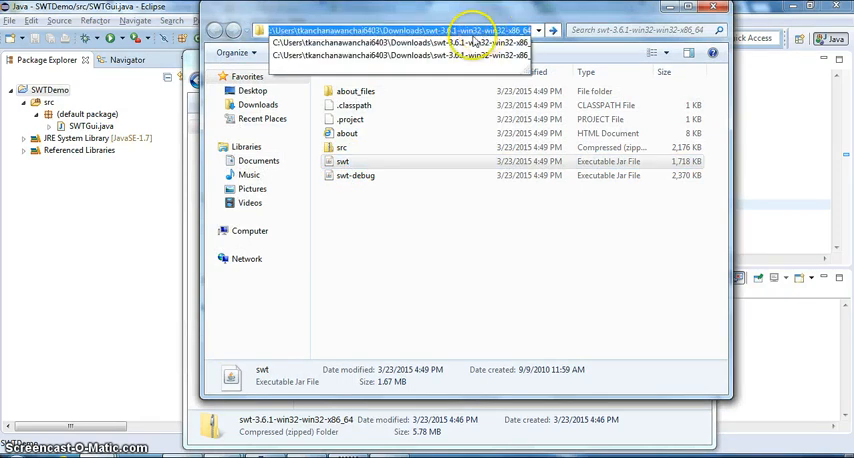
pyautogui.rightClick(48, 86)
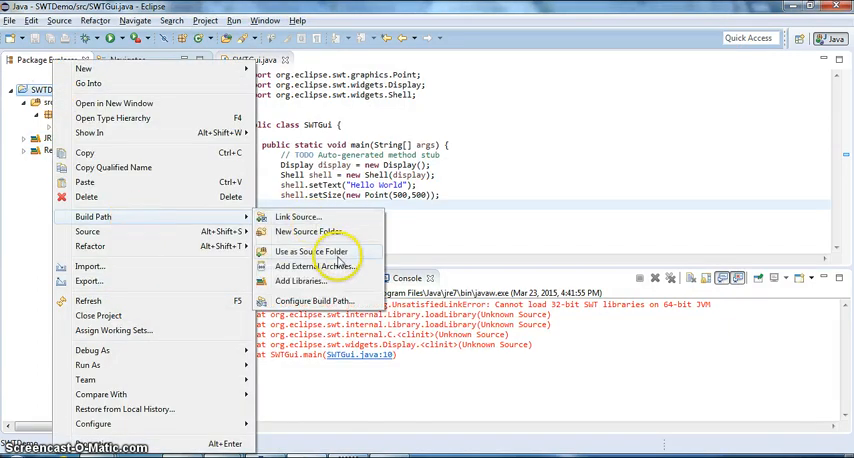
# Step: Add the extracted 64-bit swt.jar to the build path, remove the old jar, and rerun
pyautogui.click(304, 280)
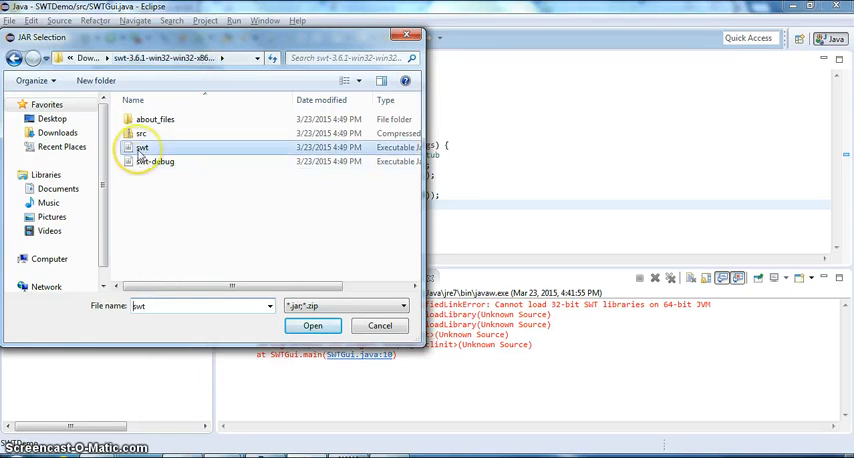
pyautogui.click(312, 324)
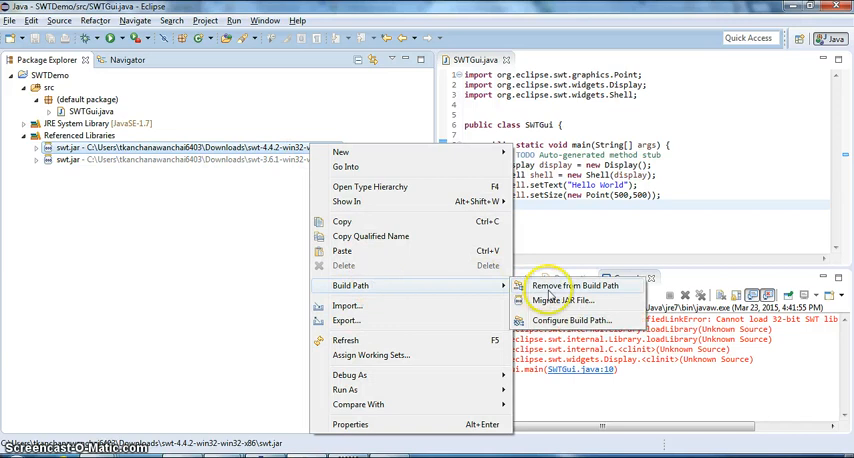
pyautogui.click(584, 284)
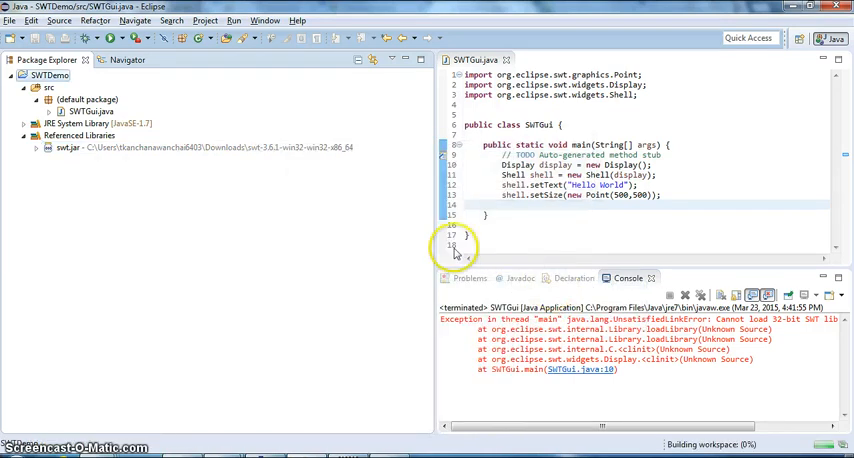
pyautogui.click(106, 40)
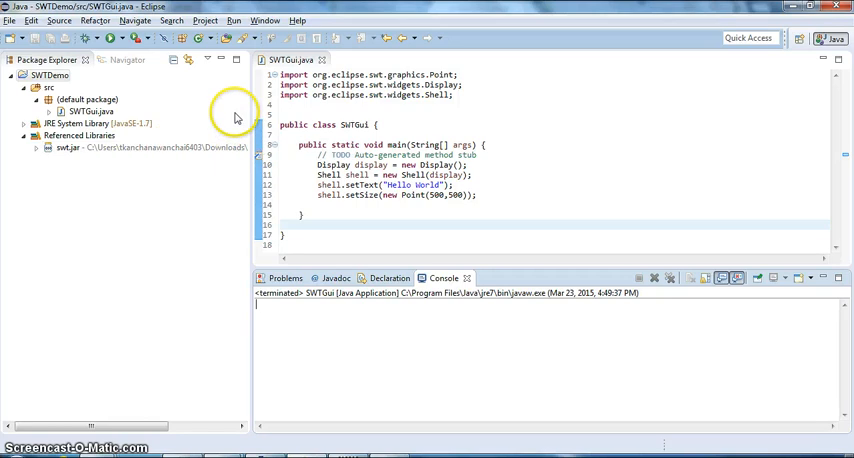
pyautogui.moveTo(428, 222)
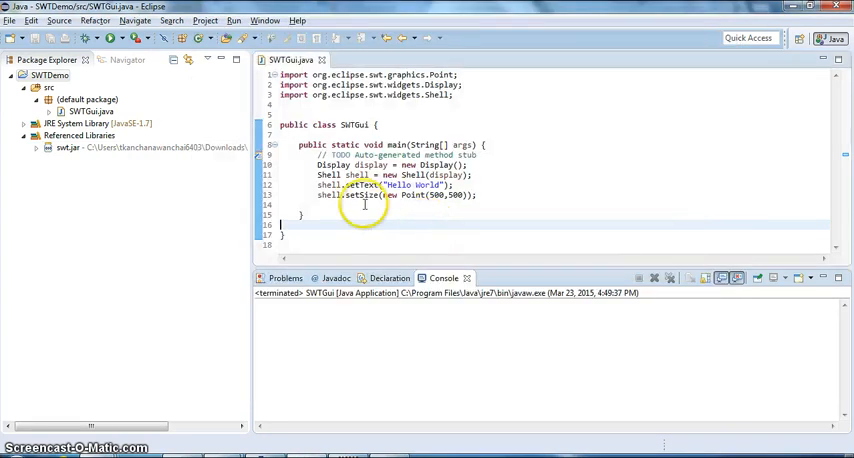
pyautogui.click(356, 206)
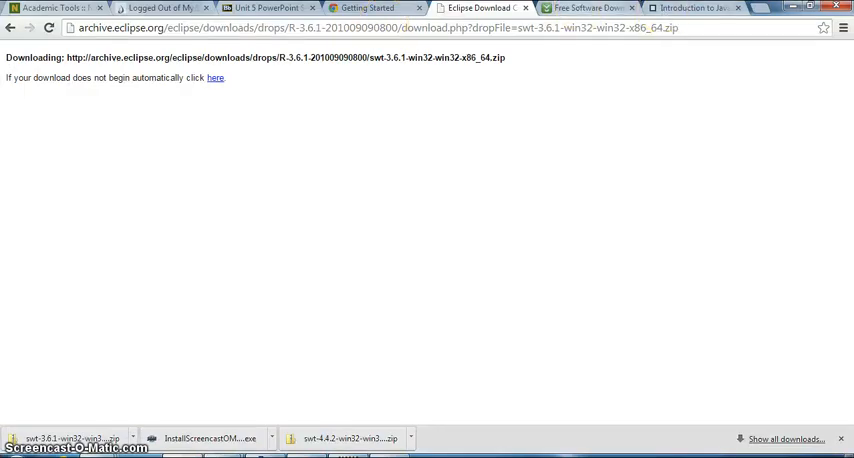
pyautogui.click(710, 8)
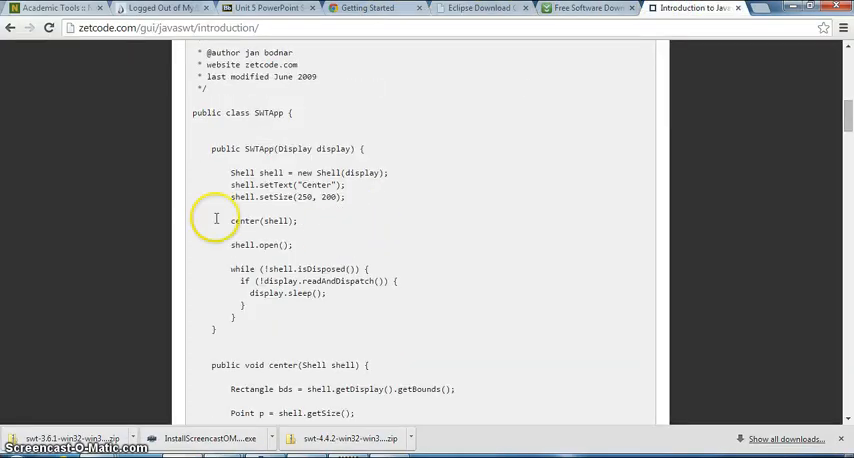
pyautogui.moveTo(232, 264)
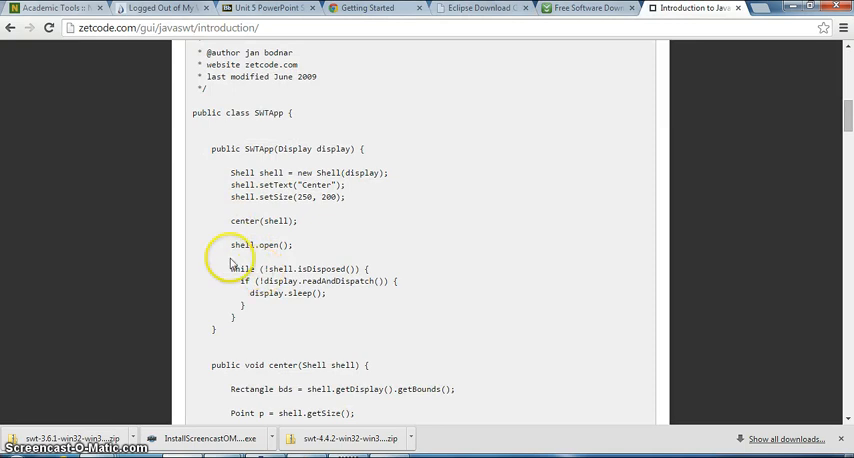
pyautogui.doubleClick(256, 244)
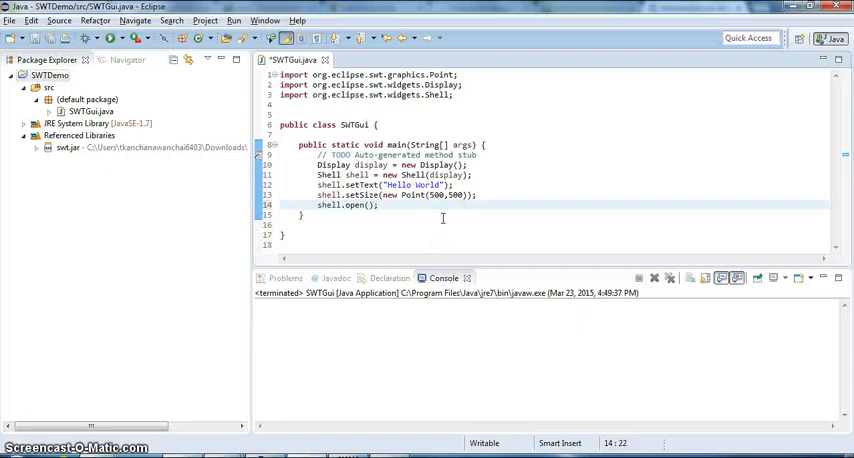
# Step: Run SWTGui again as a Java Application from the editor's context menu
pyautogui.rightClick(444, 218)
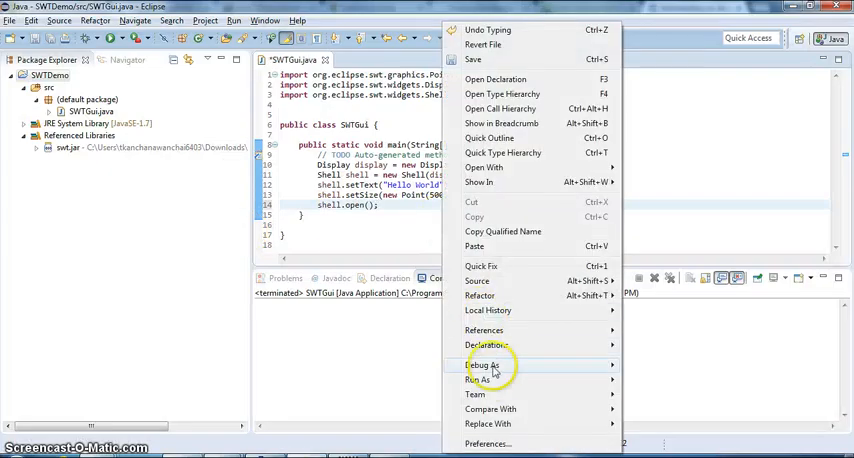
pyautogui.click(480, 378)
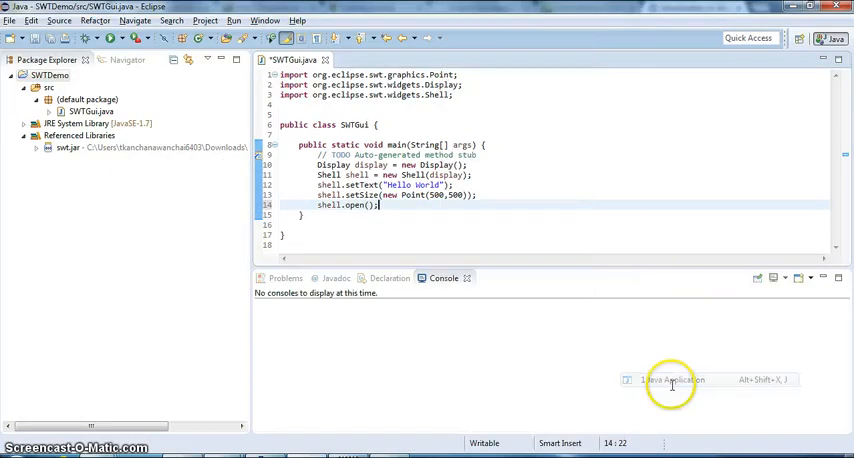
pyautogui.click(668, 380)
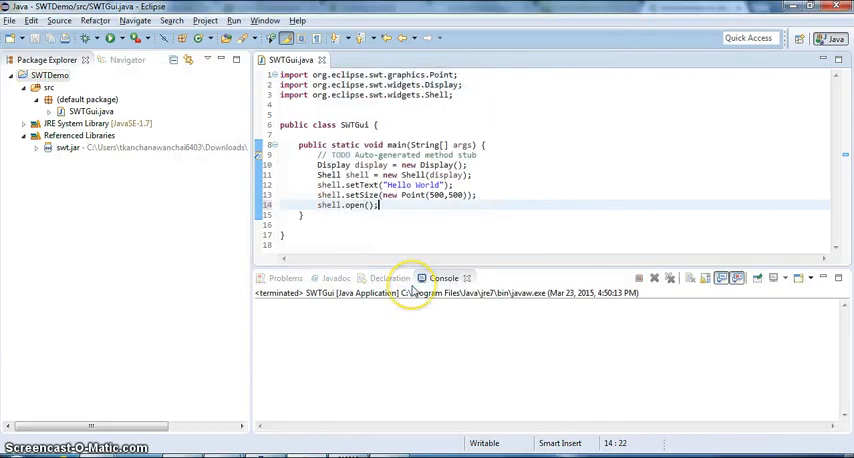
pyautogui.moveTo(416, 248)
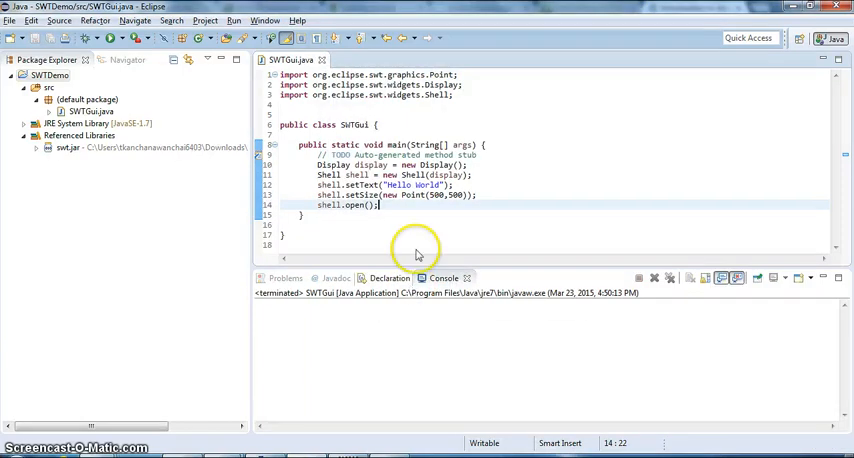
pyautogui.moveTo(454, 208)
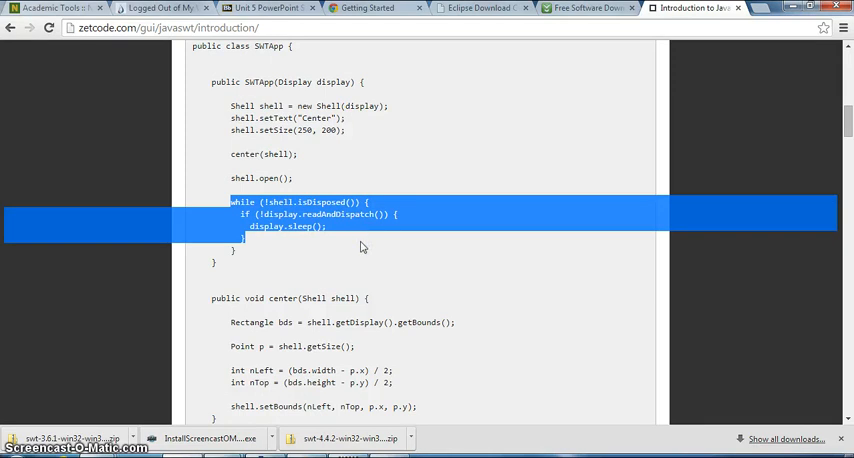
pyautogui.click(406, 258)
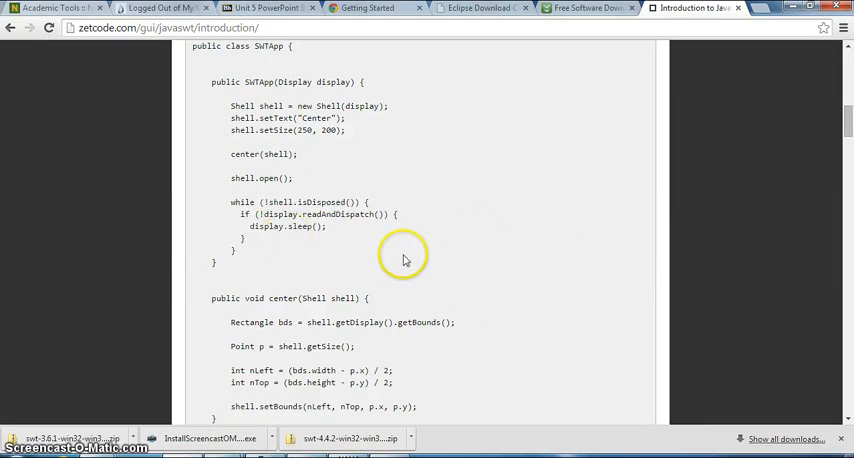
pyautogui.scroll(-3)
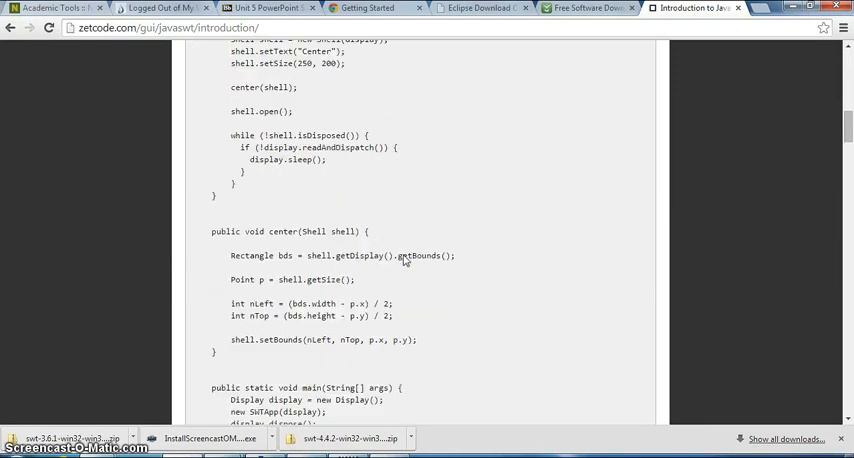
pyautogui.scroll(-3)
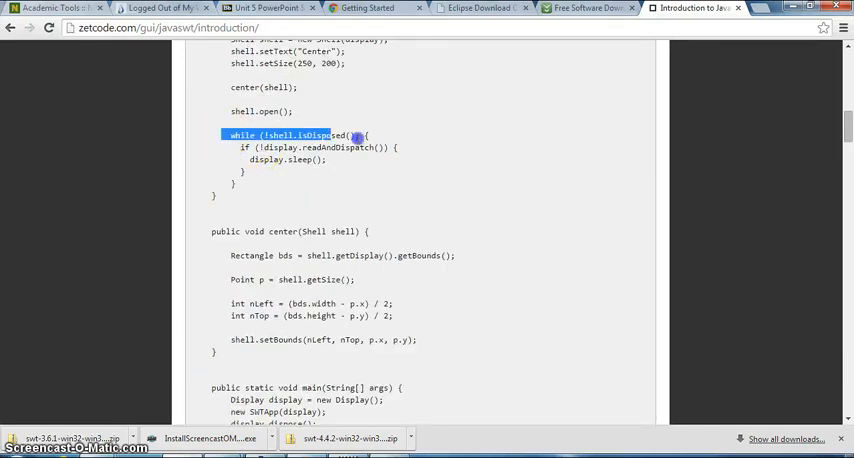
pyautogui.moveTo(340, 136); pyautogui.dragTo(400, 182)
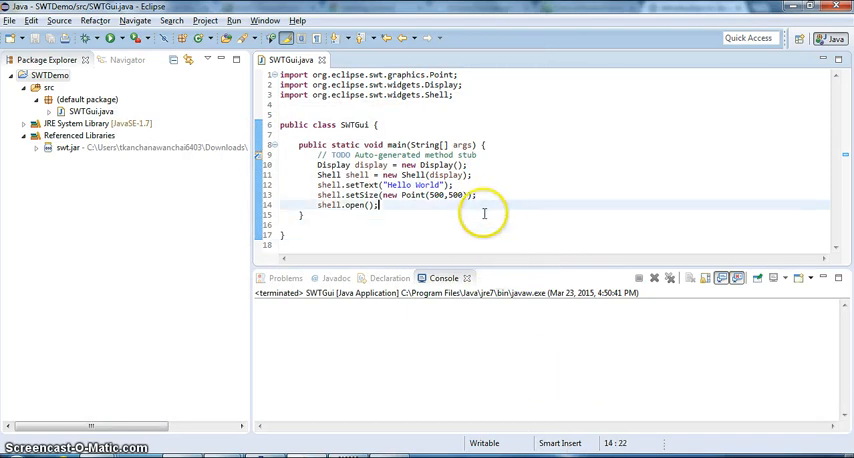
# Step: Add the while (!shell.isDisposed()) readAndDispatch/sleep loop after shell.open() and run it
pyautogui.write('while (!shell.isDisposed()) {')
pyautogui.write('if (!display.readAndDispatch()) {')
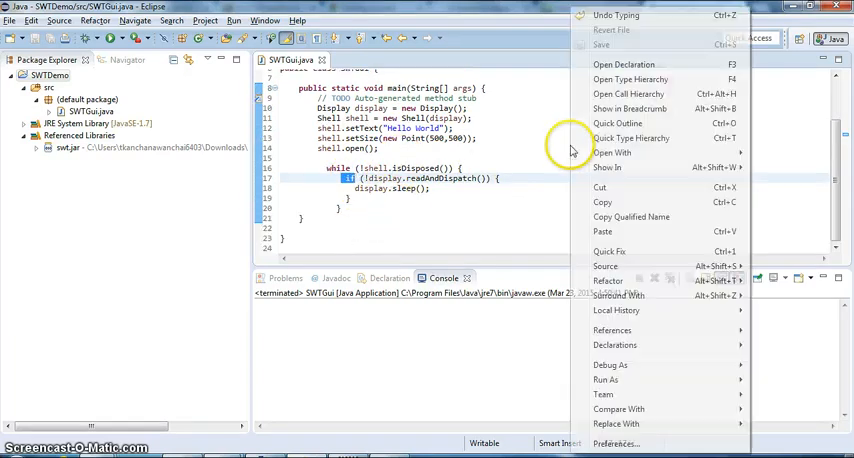
pyautogui.moveTo(610, 380)
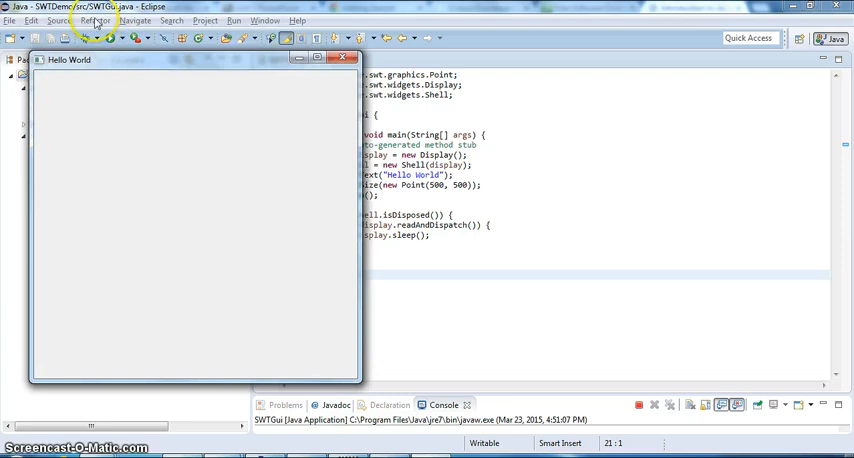
pyautogui.moveTo(332, 164)
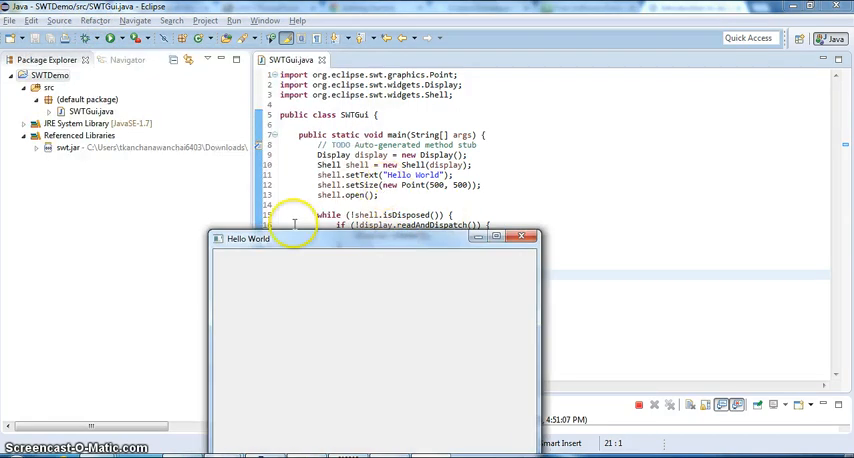
pyautogui.moveTo(690, 178)
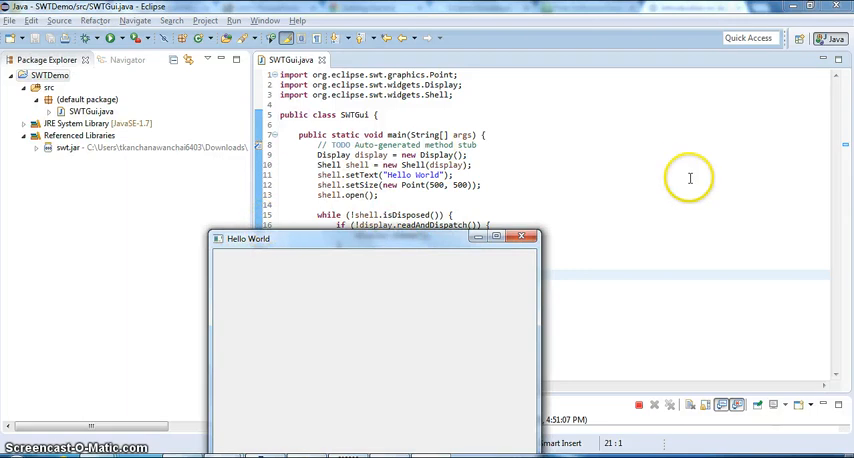
pyautogui.click(526, 240)
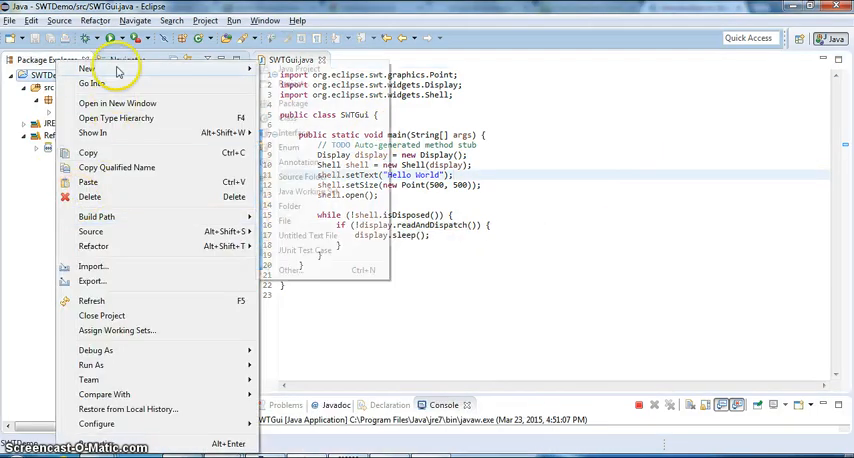
# Step: Create a new Java project named AWTDemo via File > New > Java Project
pyautogui.click(84, 68)
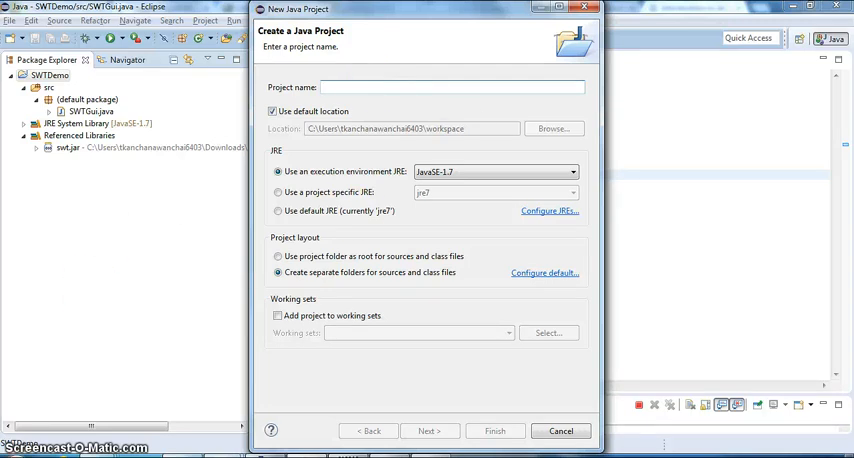
pyautogui.write('A')
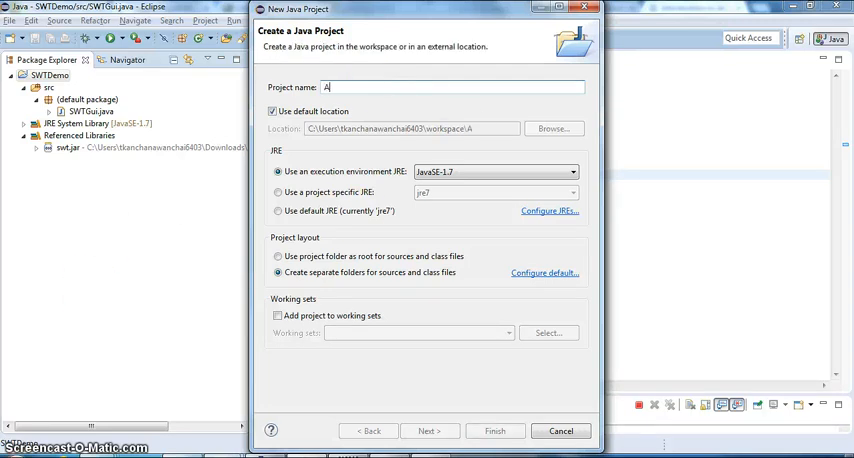
pyautogui.write('WTDemo')
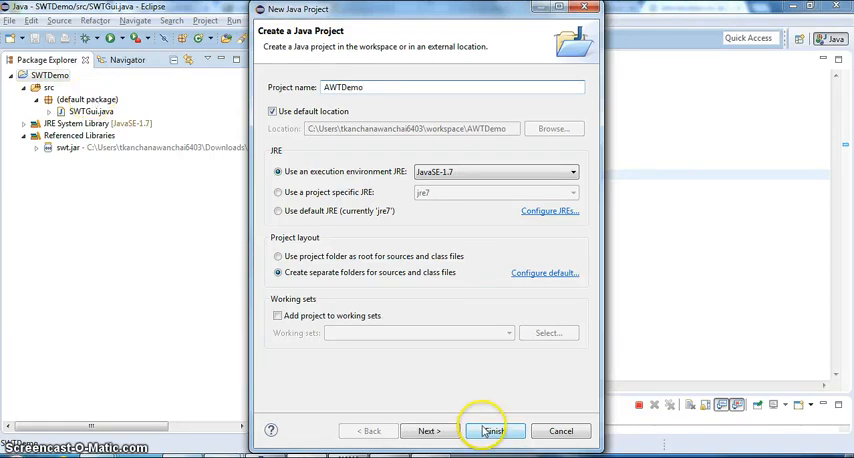
pyautogui.click(496, 430)
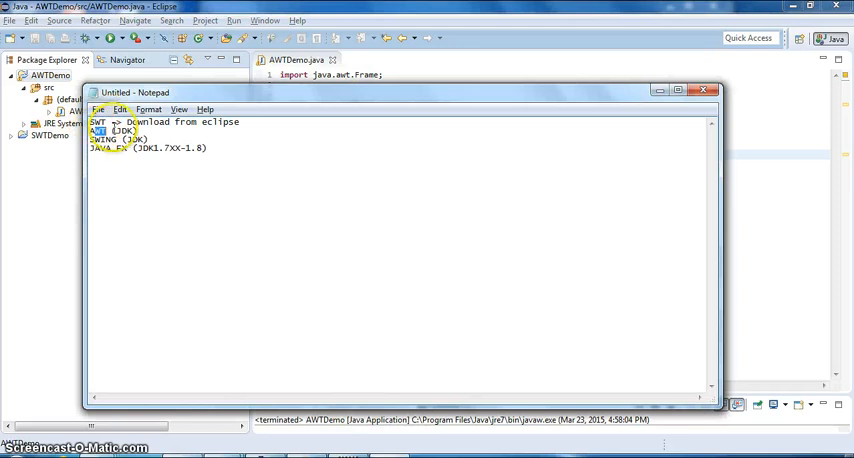
# Step: Add setSize(new Dimension(500,500)); after setVisible(true) and import java.awt.Dimension via quick fix
pyautogui.click(704, 92)
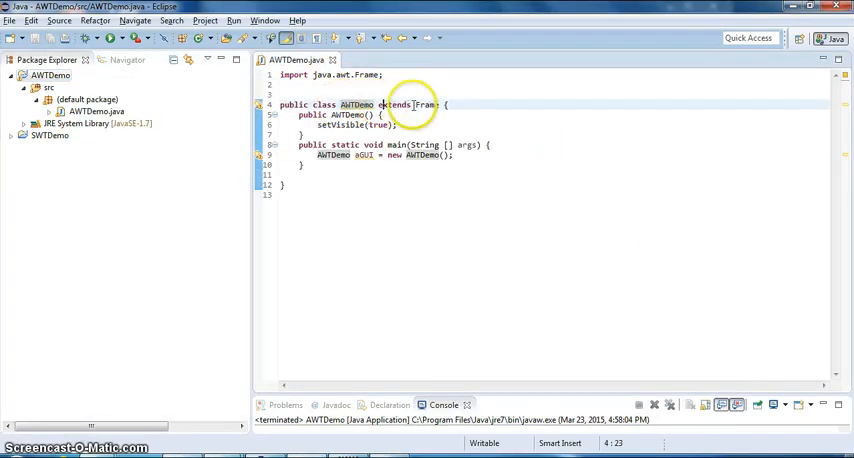
pyautogui.doubleClick(416, 104)
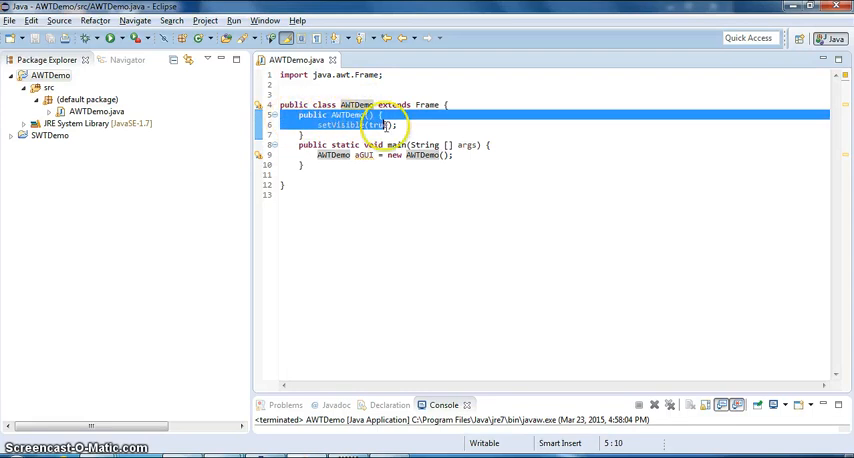
pyautogui.click(310, 126)
pyautogui.write('d')
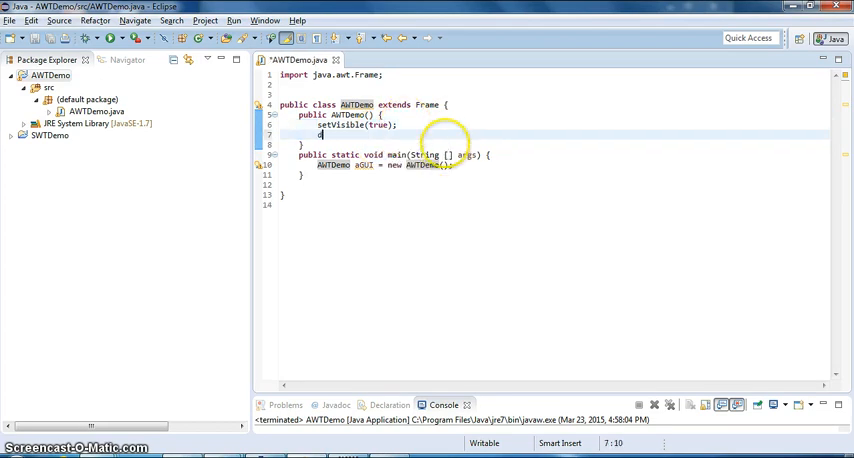
pyautogui.write('setSize(')
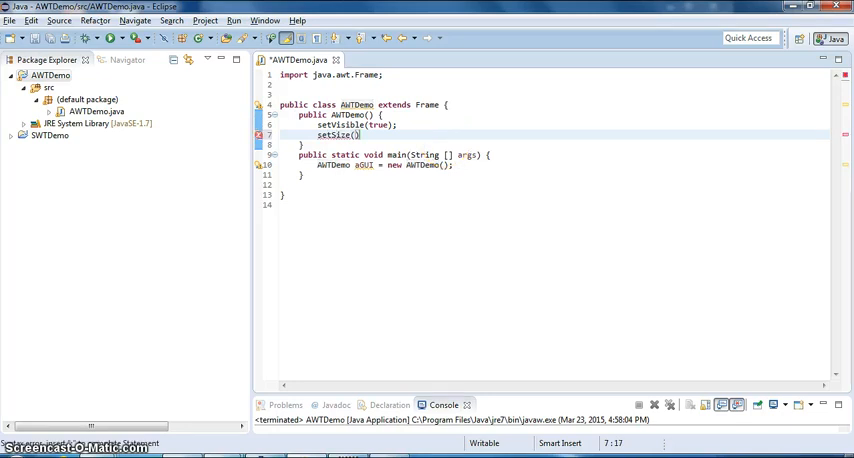
pyautogui.write('500,500')
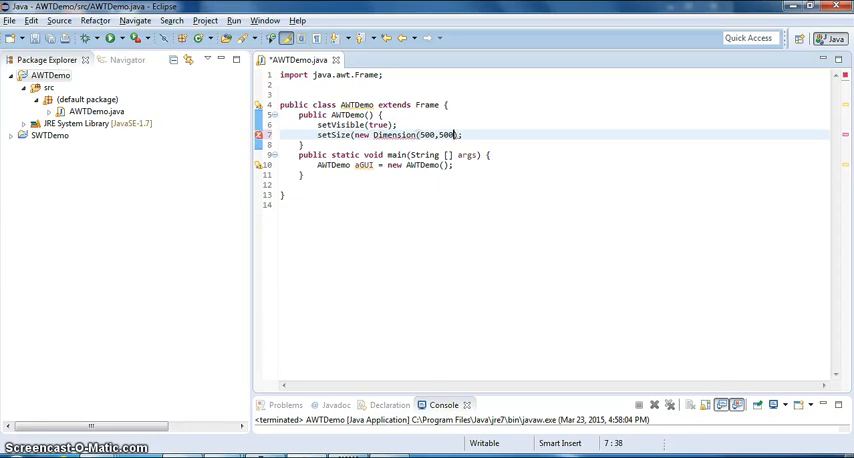
pyautogui.write(')')
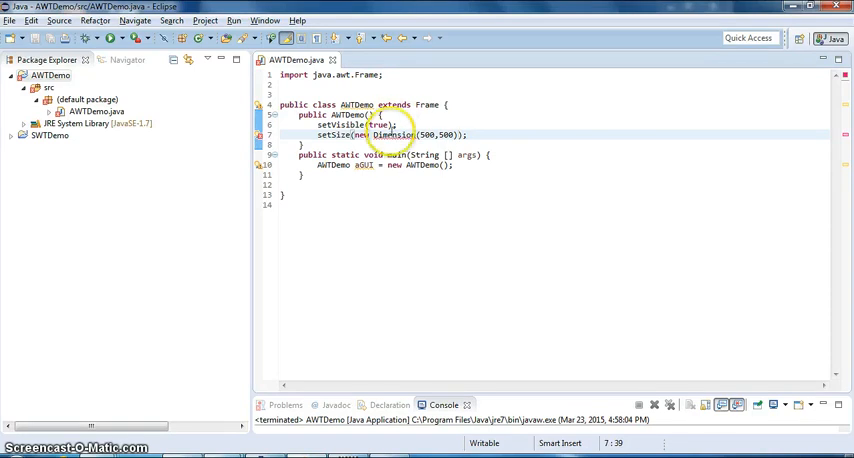
pyautogui.click(392, 136)
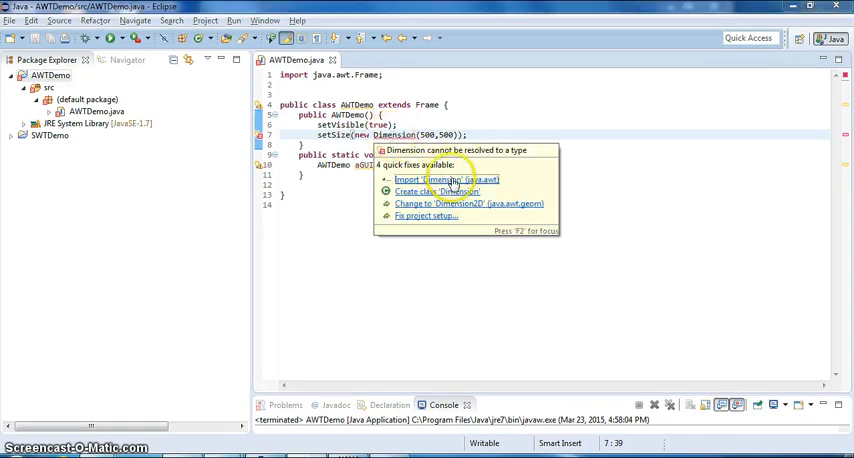
pyautogui.click(420, 178)
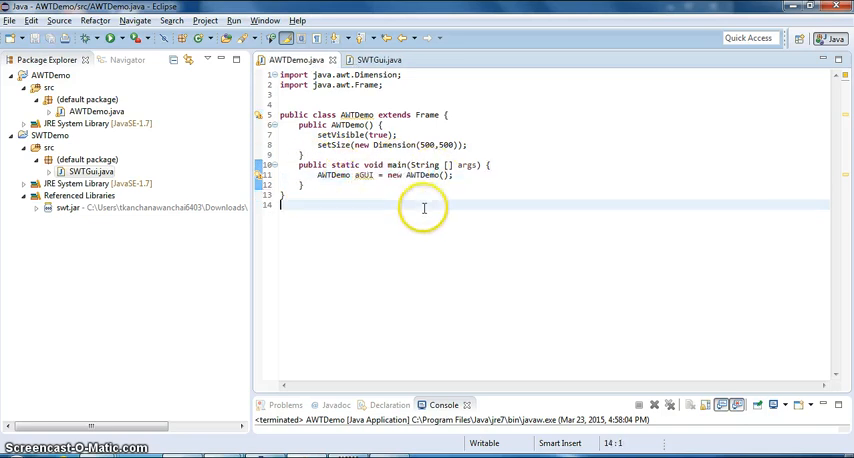
pyautogui.moveTo(422, 210)
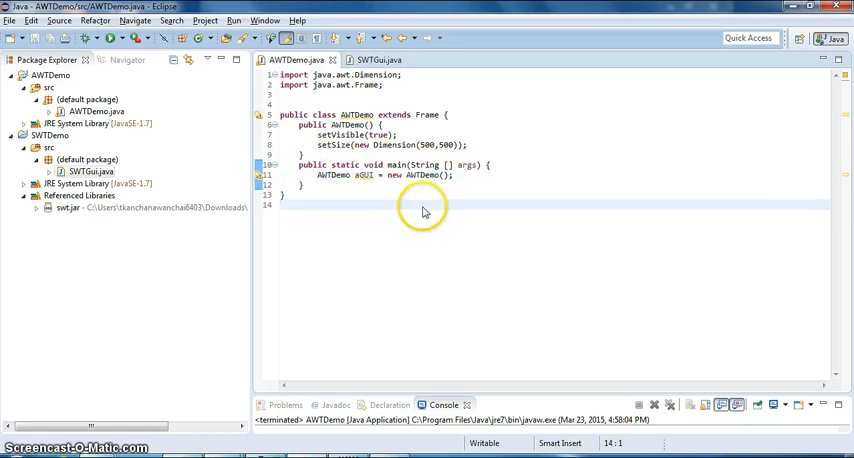
# Step: Run AWTDemo as a Java application so the empty 500×500 frame opens
pyautogui.rightClick(424, 210)
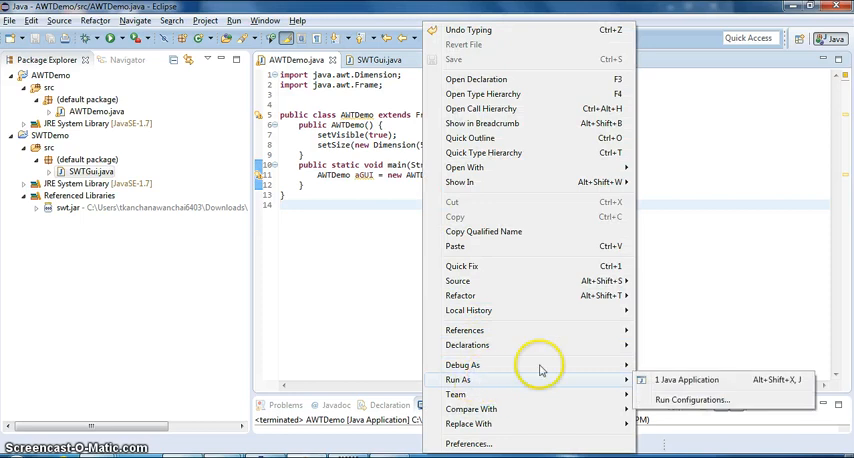
pyautogui.click(692, 376)
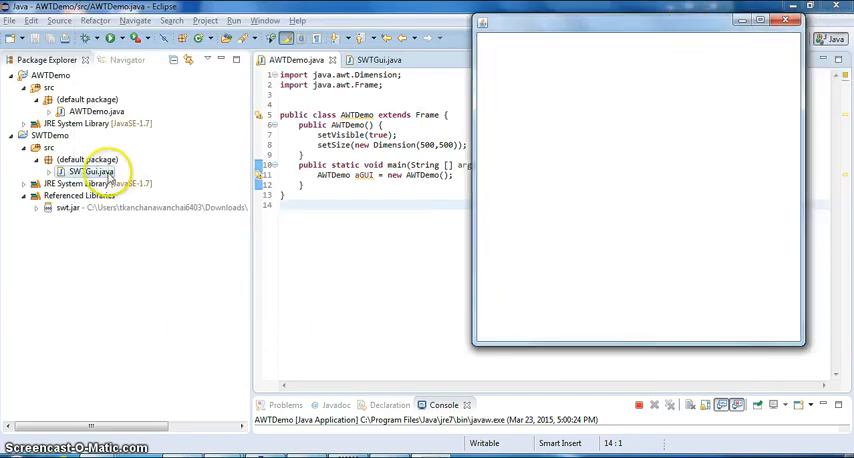
pyautogui.moveTo(300, 60)
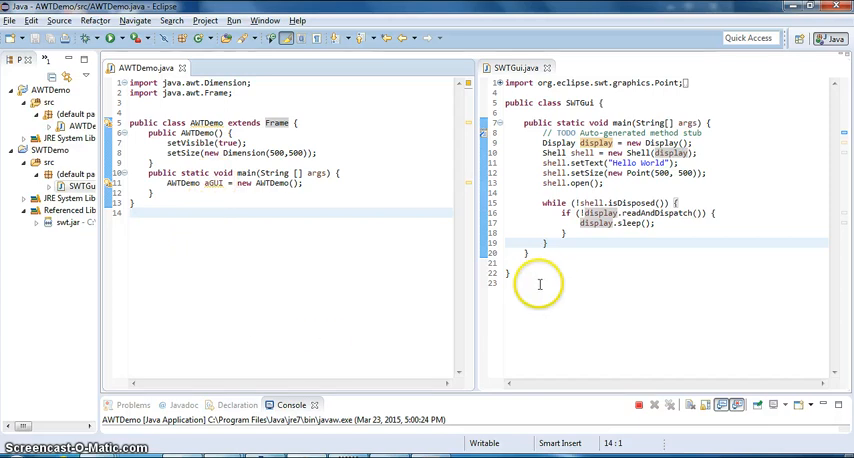
# Step: Run SWTGui as a Java application so the Hello World shell appears beside the AWT frame
pyautogui.rightClick(538, 284)
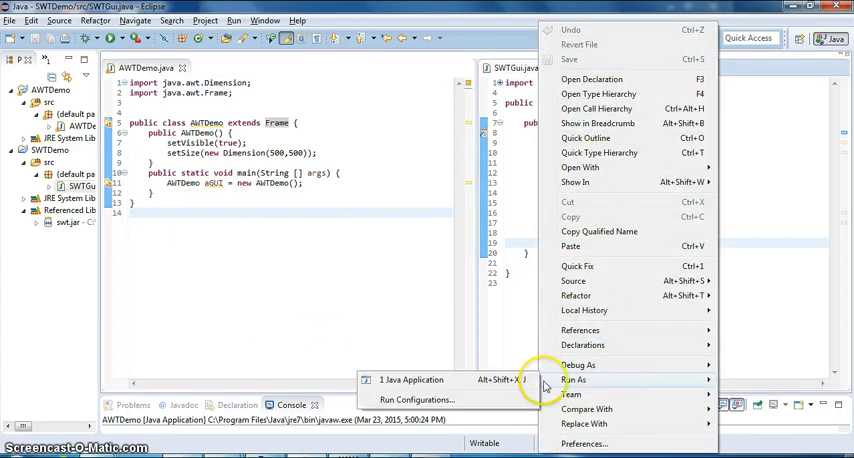
pyautogui.click(412, 380)
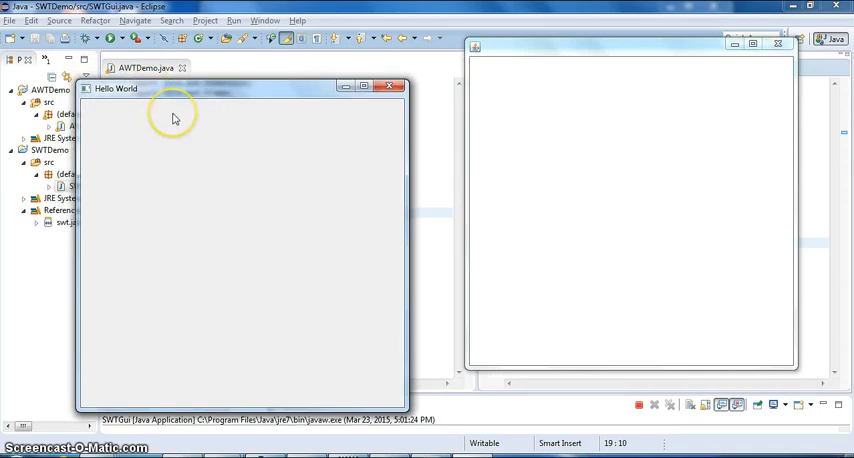
pyautogui.moveTo(344, 444)
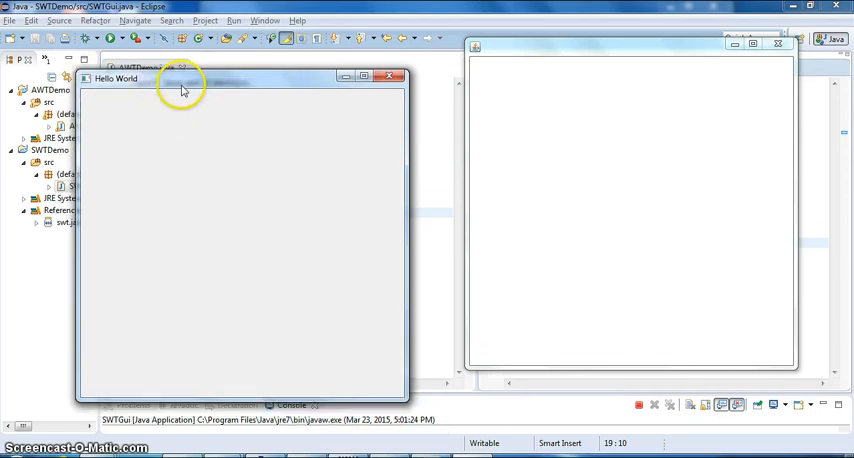
pyautogui.moveTo(104, 100)
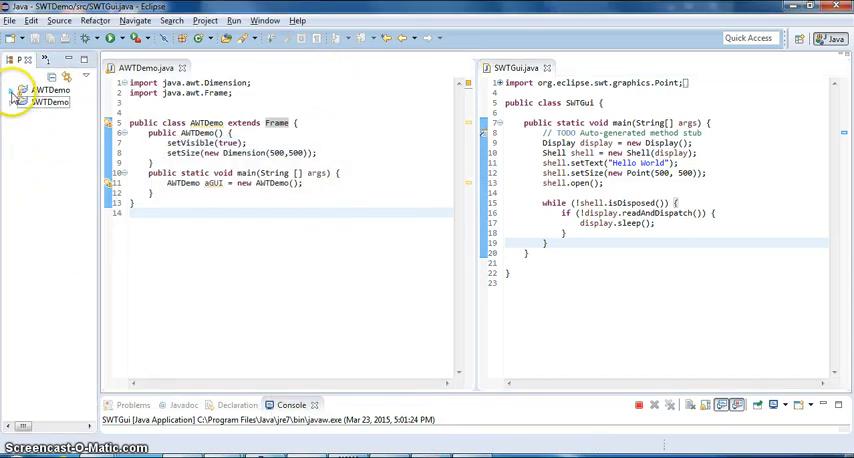
# Step: Create a new Java project named SwingDemo from the Package Explorer
pyautogui.rightClick(44, 90)
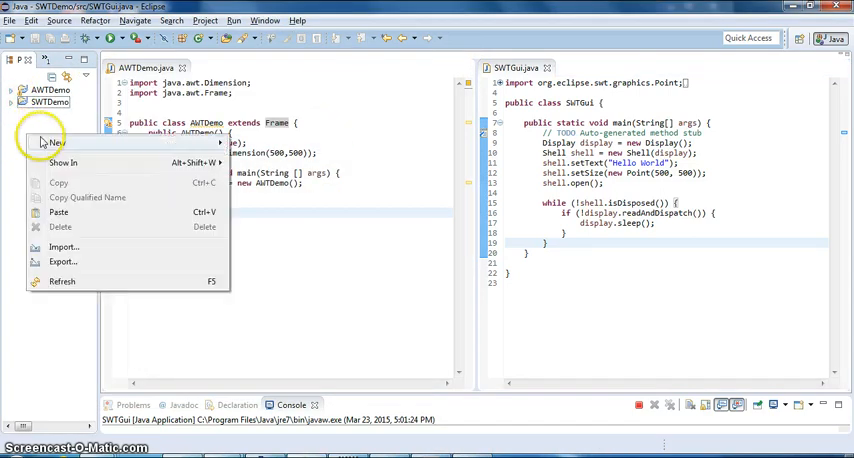
pyautogui.moveTo(58, 144)
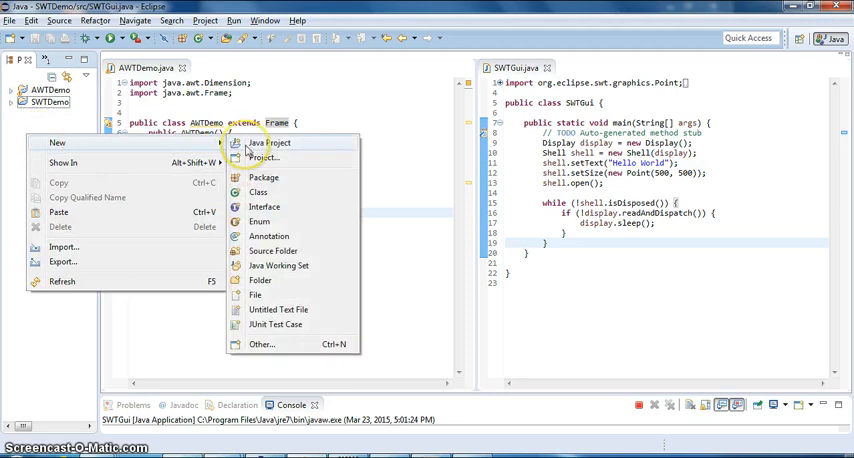
pyautogui.click(270, 142)
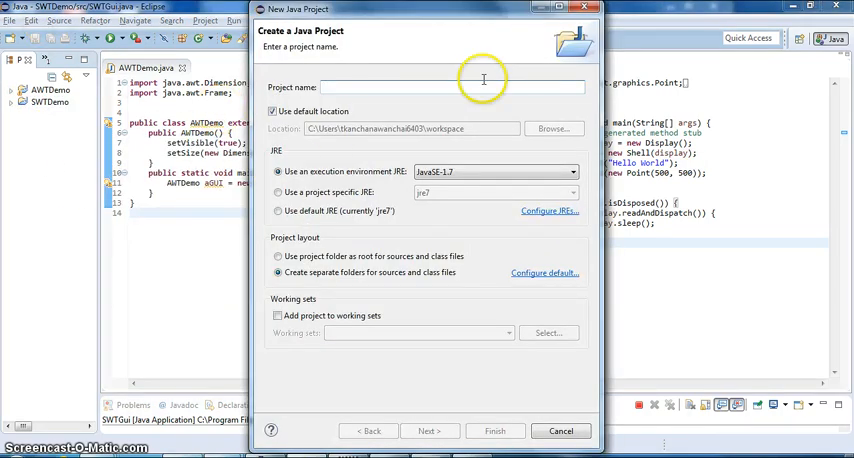
pyautogui.write('SwingDemo')
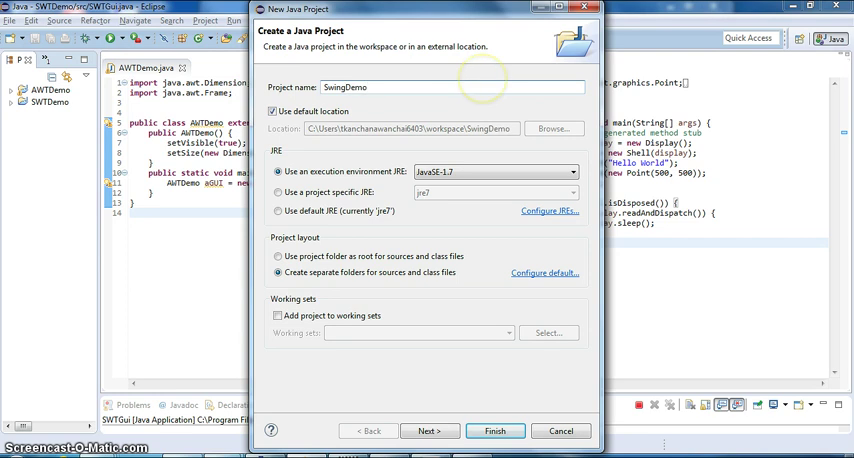
pyautogui.click(510, 428)
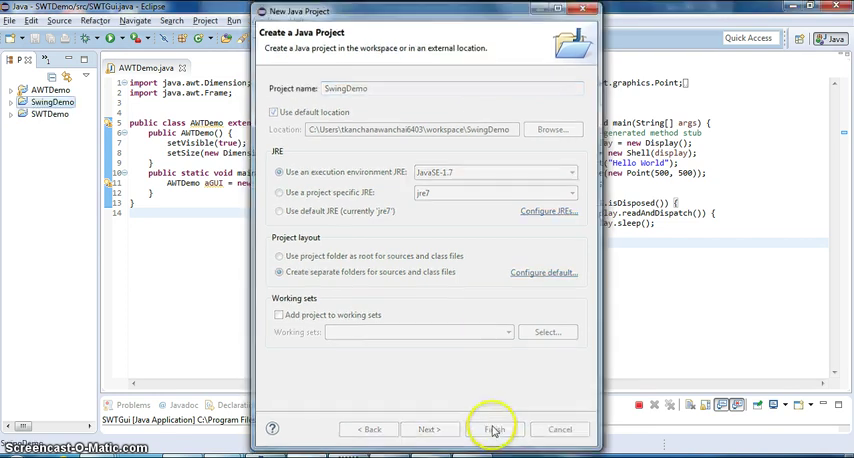
# Step: Add a SwingDemo class with a main method stub to the SwingDemo project
pyautogui.click(492, 428)
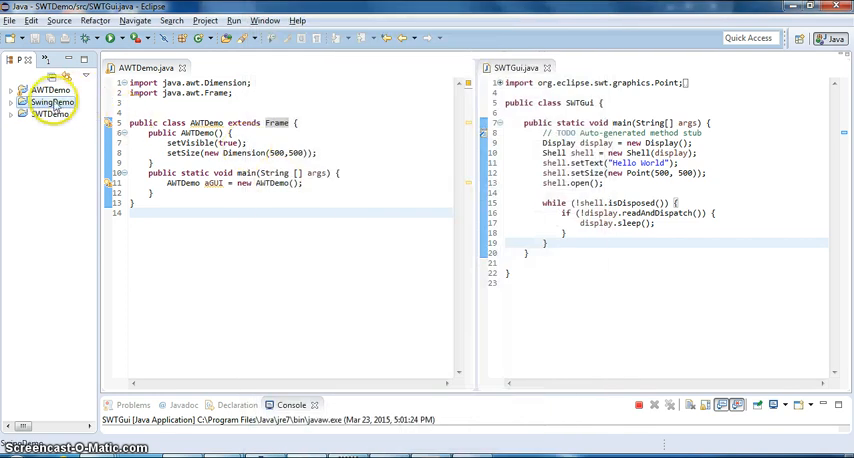
pyautogui.rightClick(48, 100)
pyautogui.write('SwingD')
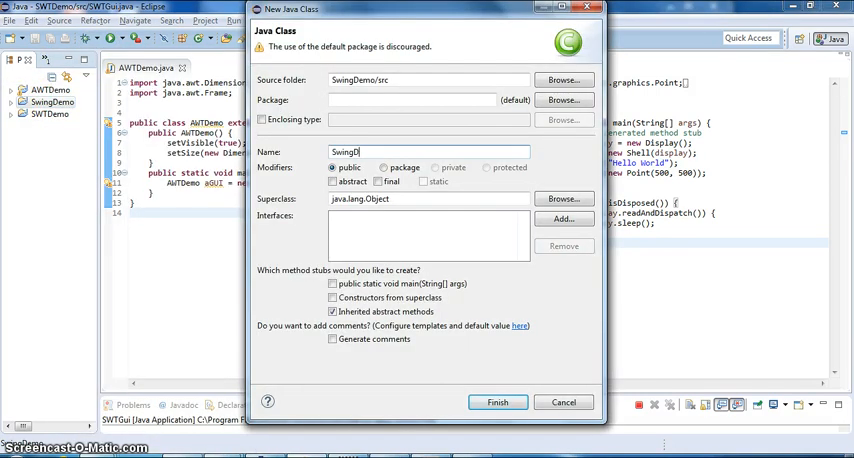
pyautogui.write('emo')
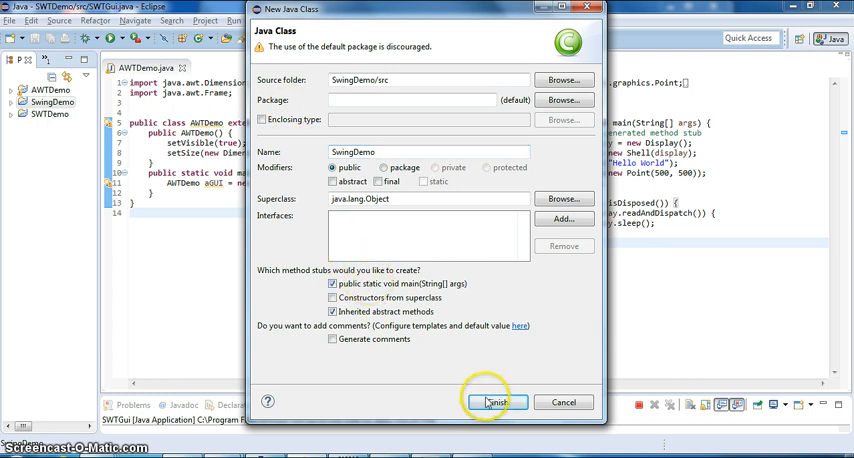
pyautogui.click(504, 402)
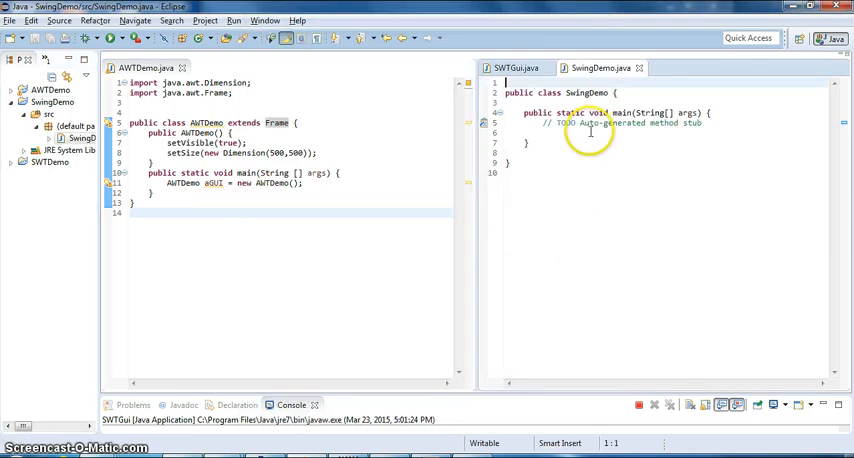
# Step: Make SwingDemo extend JFrame and import javax.swing.JFrame via quick fix
pyautogui.write('extends')
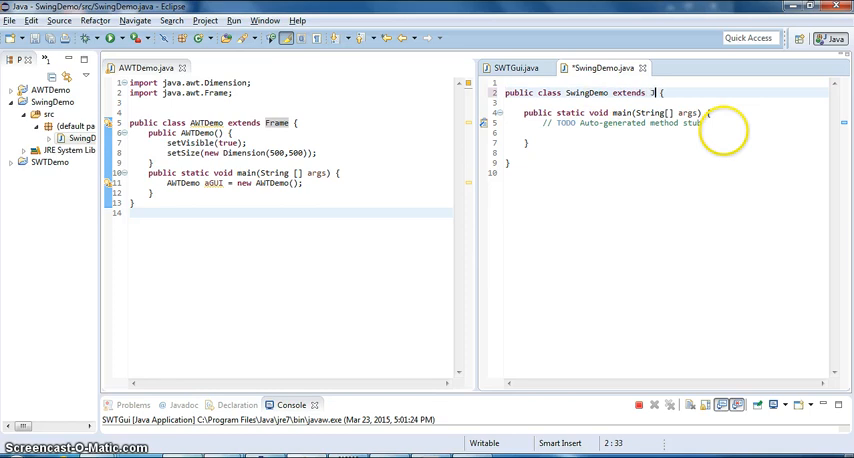
pyautogui.write('JFrame')
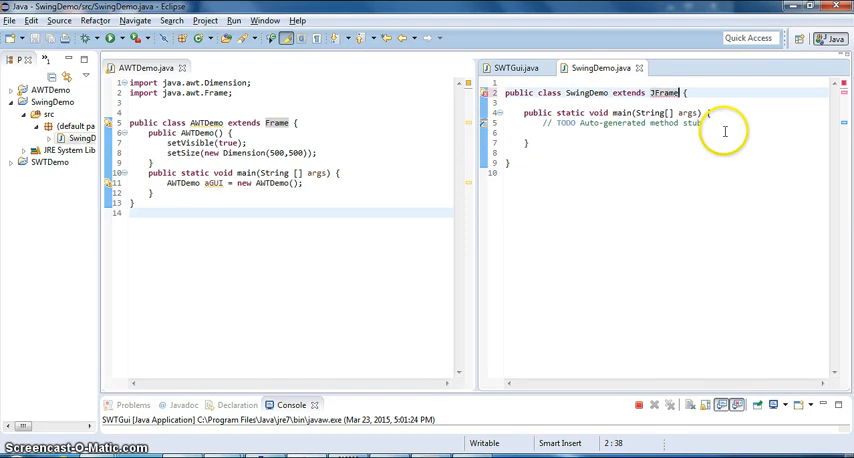
pyautogui.click(660, 88)
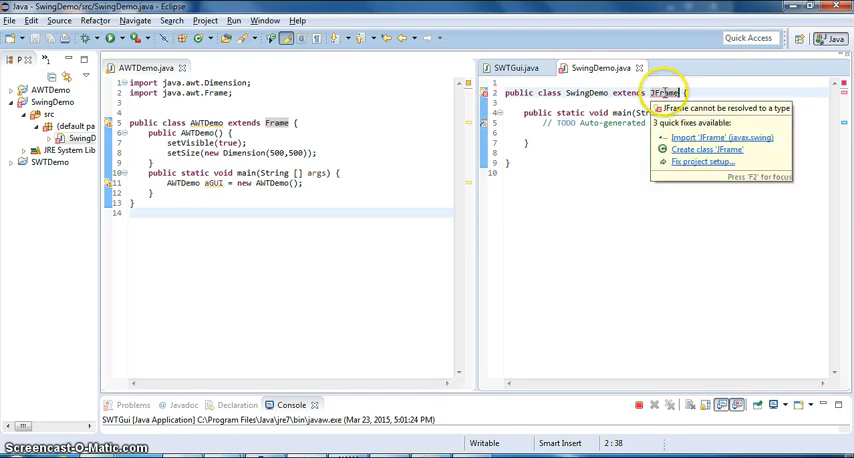
pyautogui.click(718, 138)
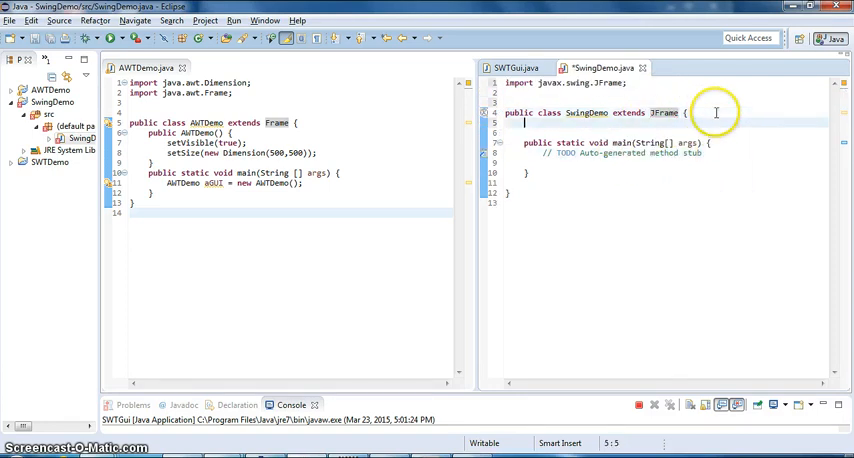
# Step: Write a public SwingDemo() constructor calling setVisible(true);
pyautogui.write('public')
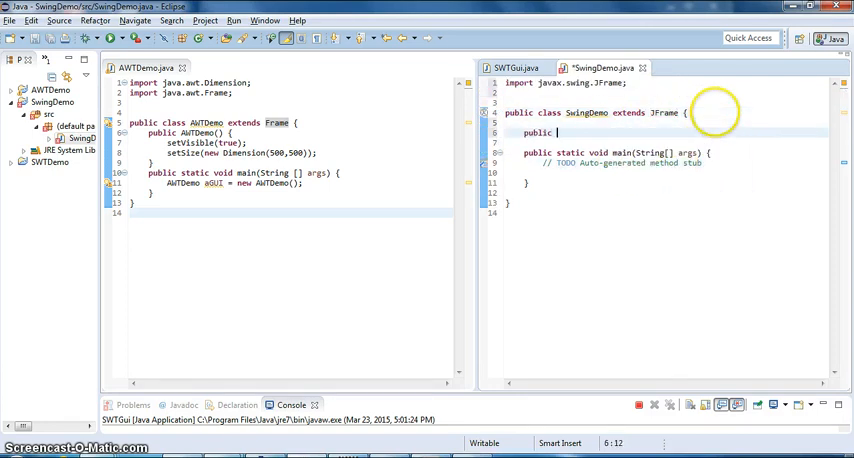
pyautogui.write('Swi')
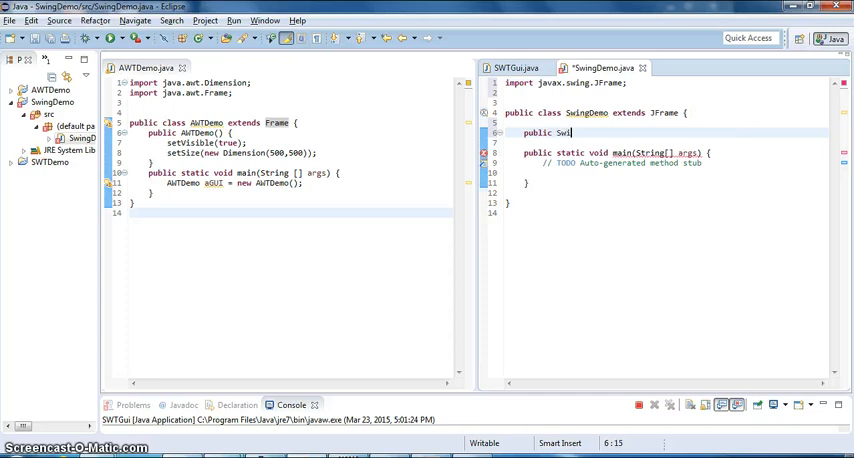
pyautogui.write('ngDemo()')
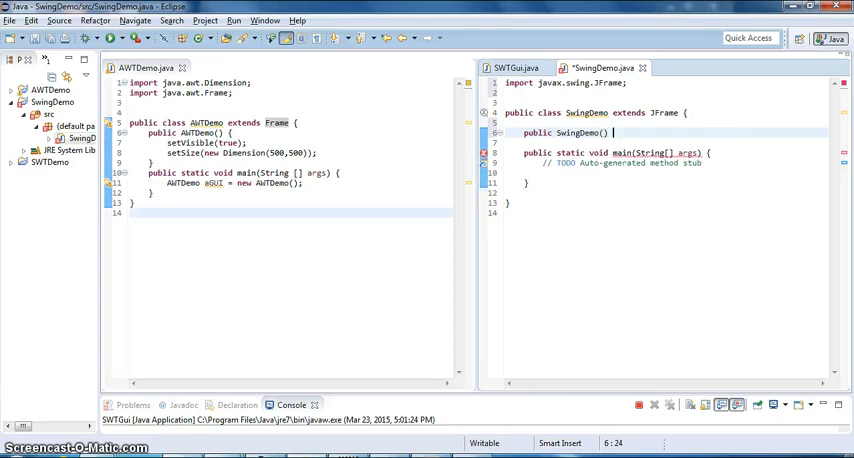
pyautogui.write('set')
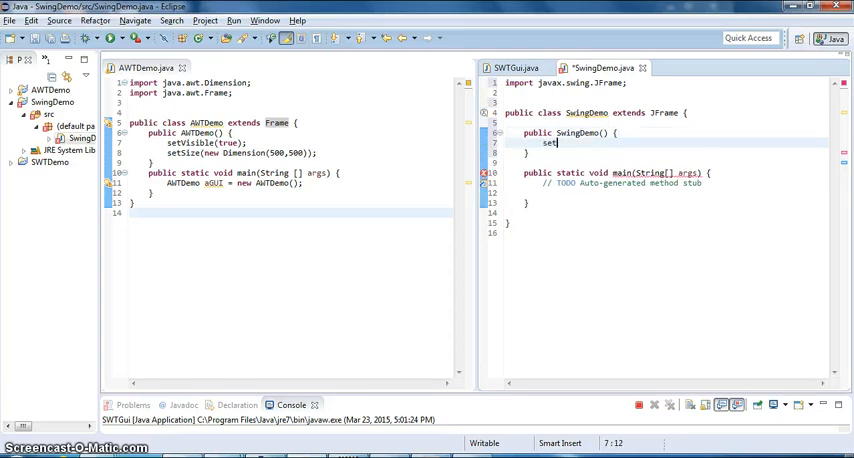
pyautogui.write('Visi')
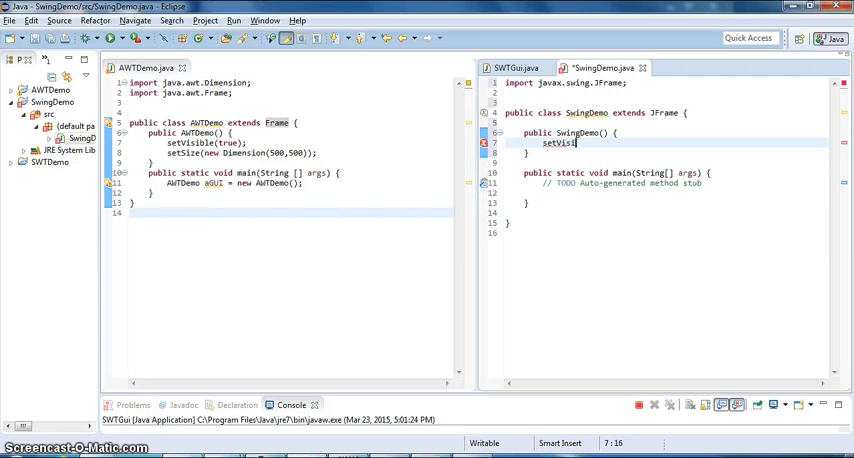
pyautogui.write('(true)')
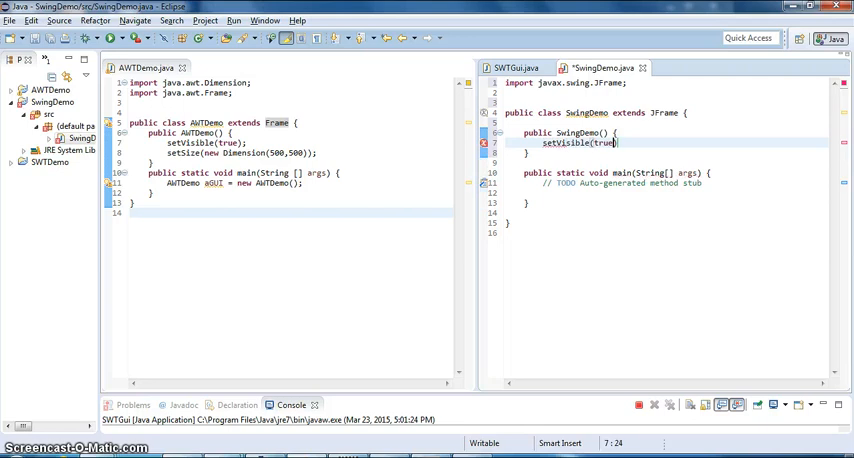
pyautogui.write(';')
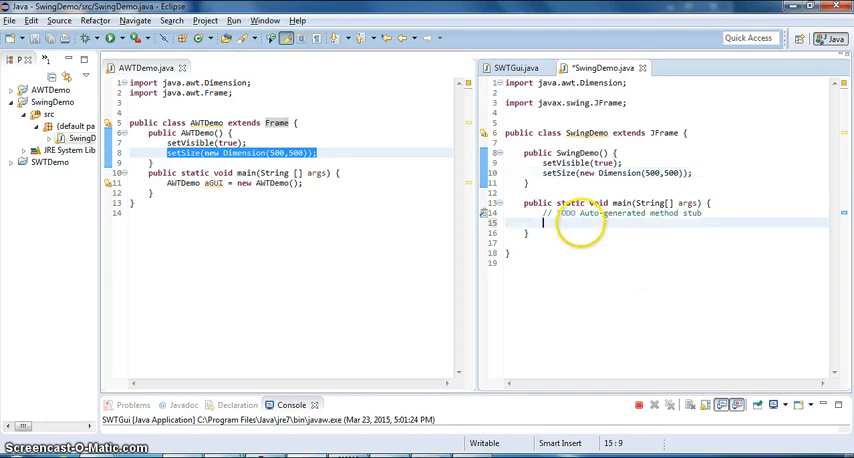
# Step: In main, instantiate the frame with SwingDemo s = new SwingDemo();
pyautogui.write('SwingDemo')
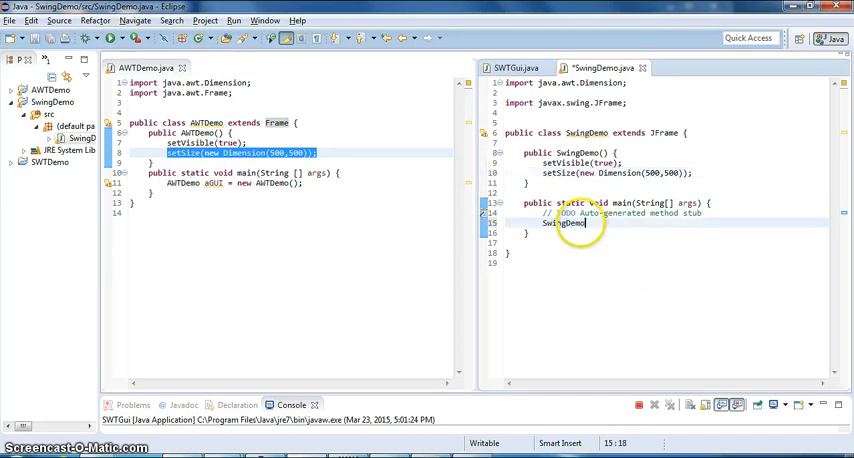
pyautogui.write('s = new S')
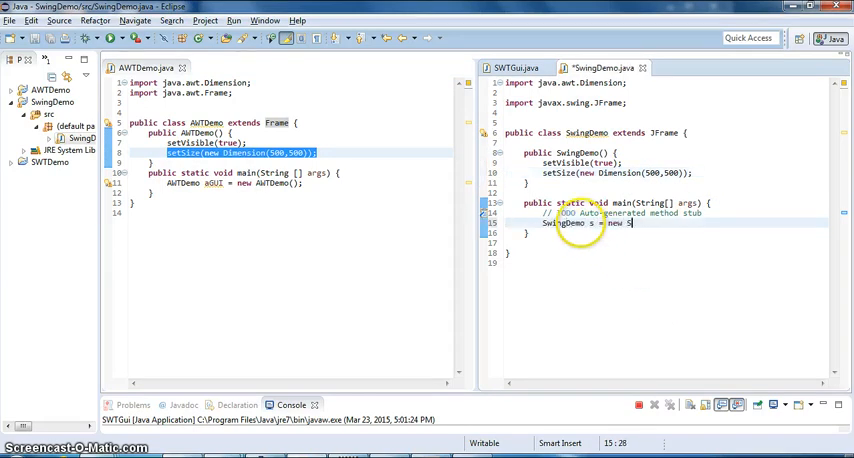
pyautogui.write('wingDem')
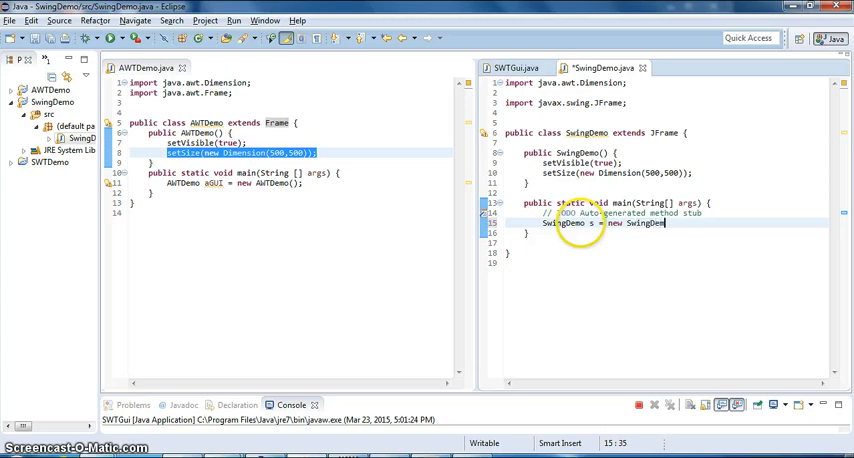
pyautogui.write('();')
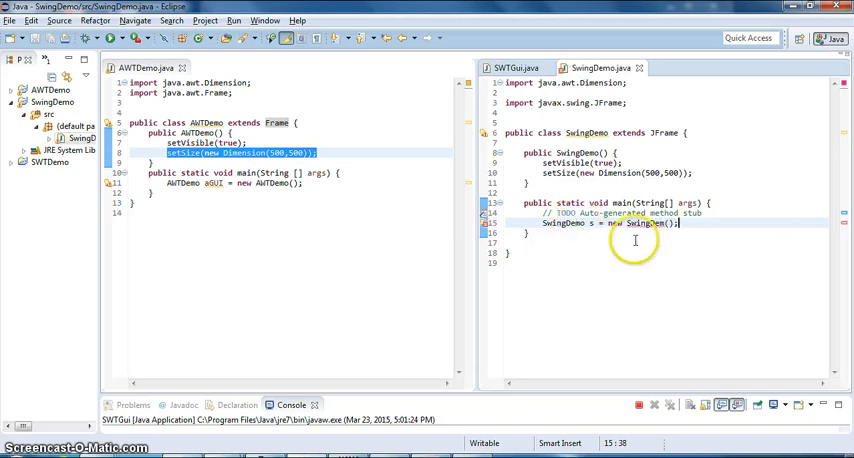